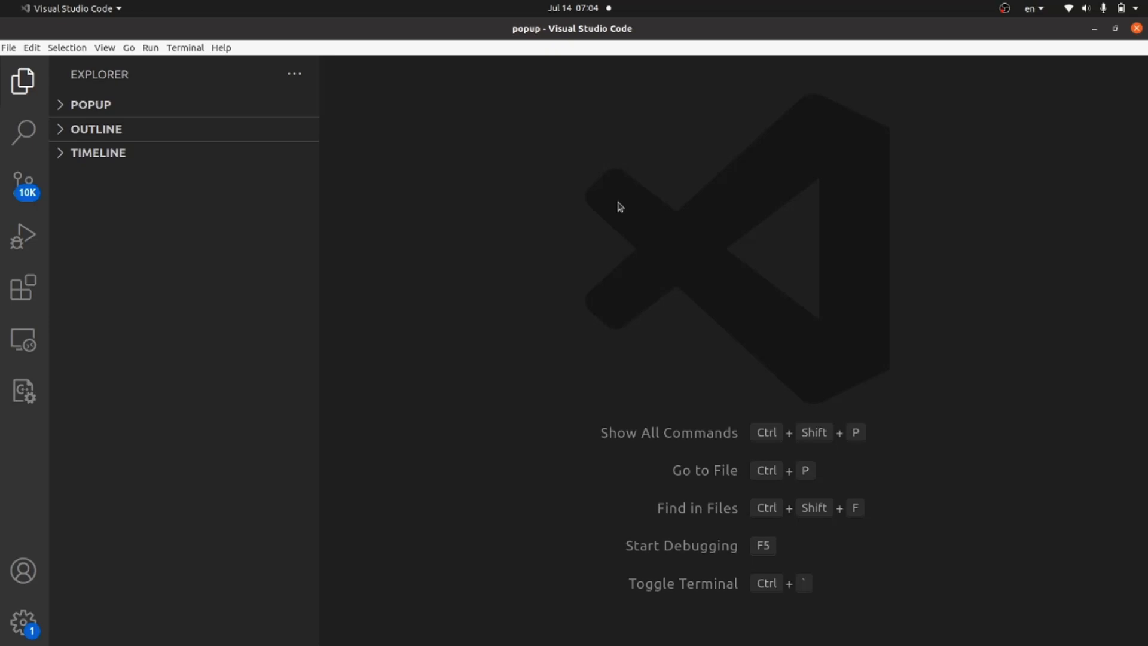
# Step: Expand the POPUP project in the Explorer and bring up the Terminal menu
pyautogui.click(85, 104)
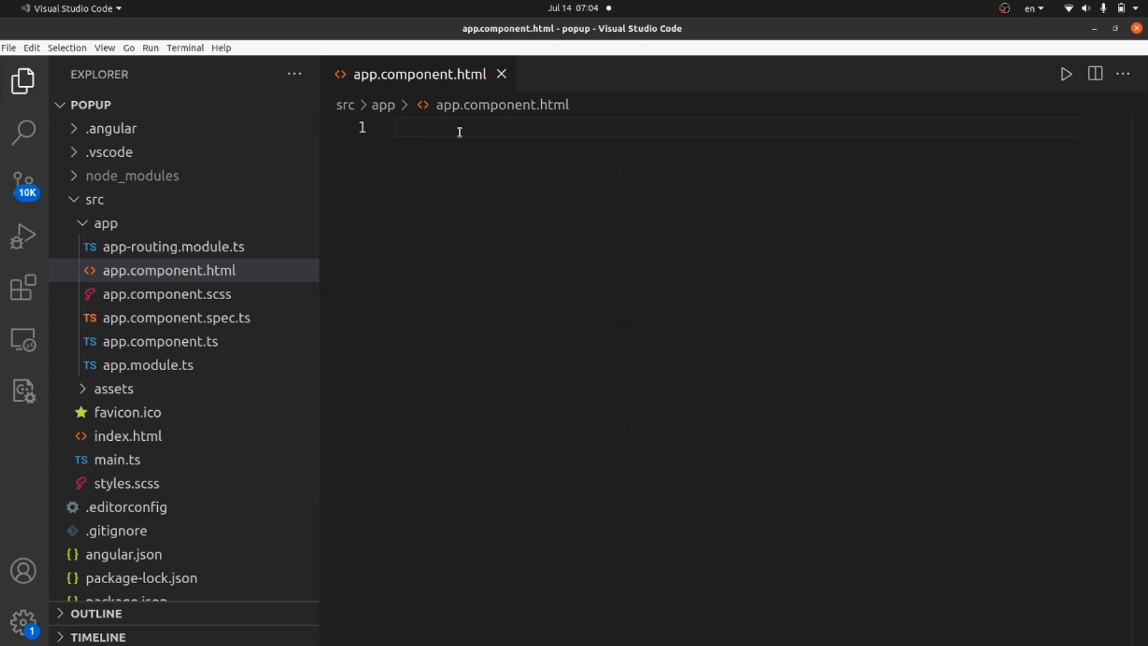
pyautogui.click(184, 48)
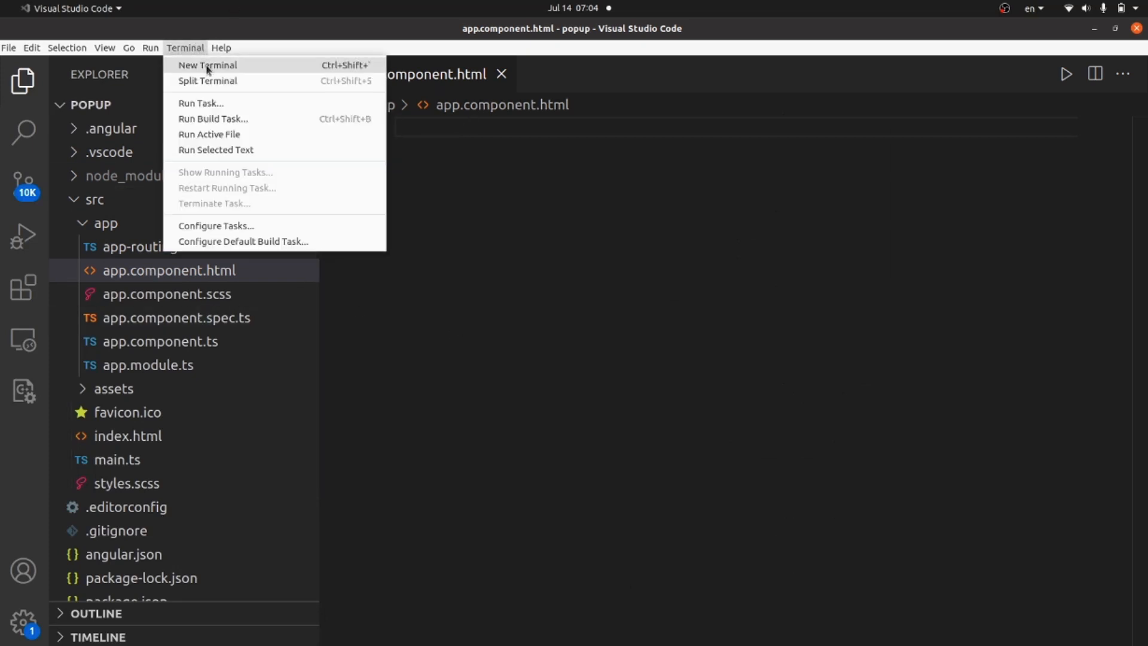
# Step: Run 'npx ng g c popup' in a new terminal to generate the popup component
pyautogui.click(208, 65)
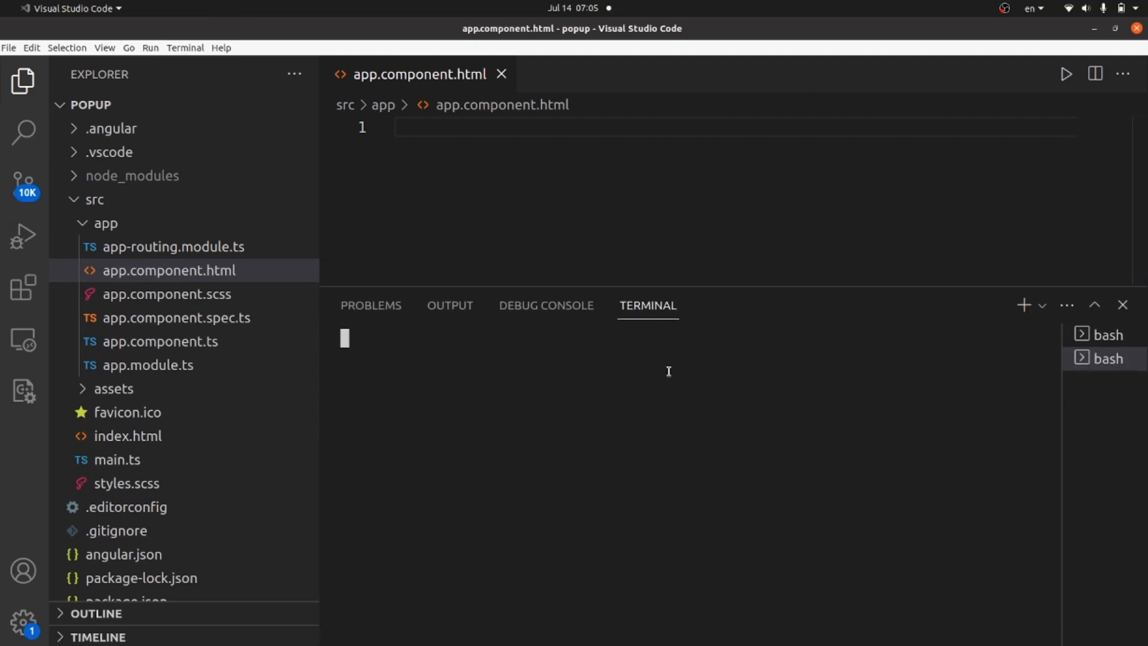
pyautogui.write('npx n')
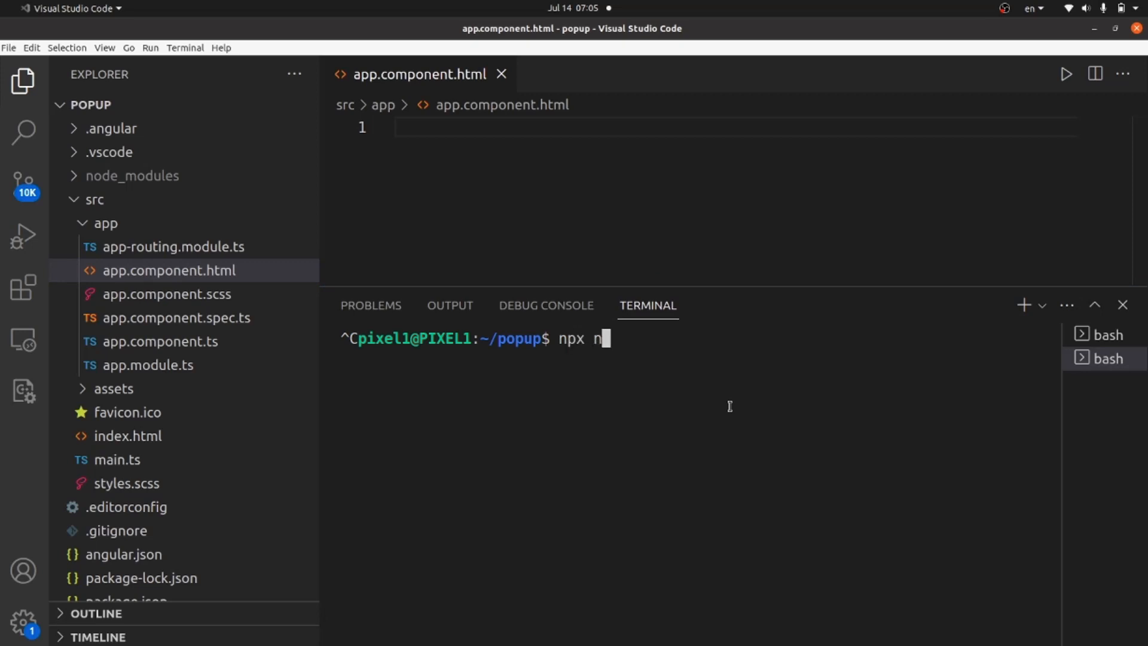
pyautogui.write('g g c')
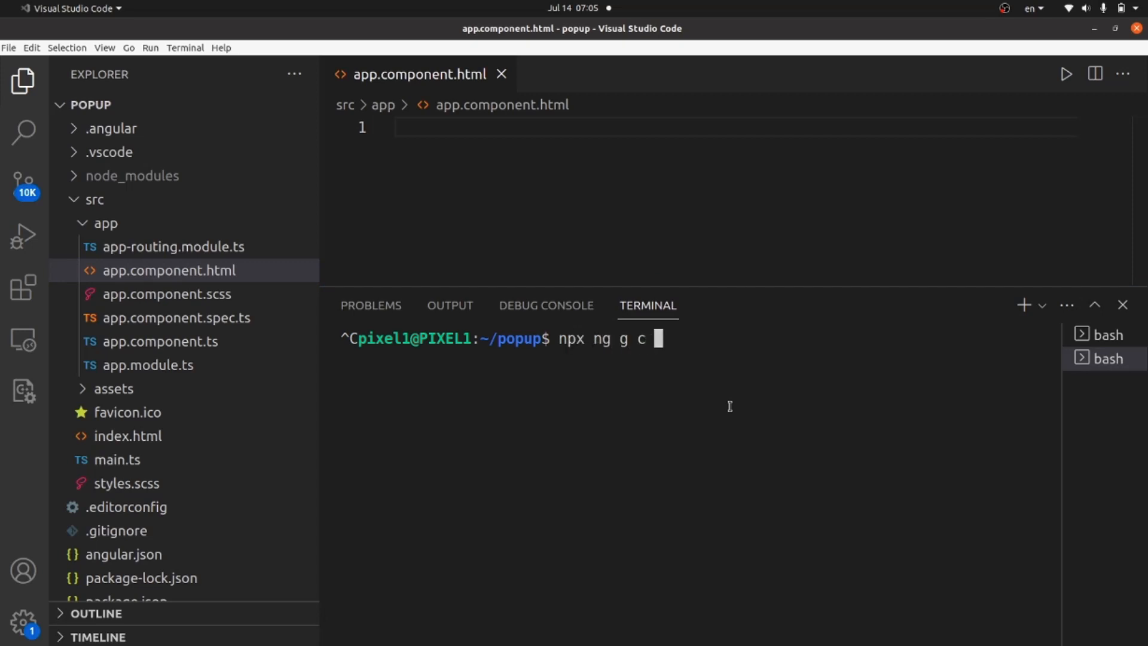
pyautogui.write('popup')
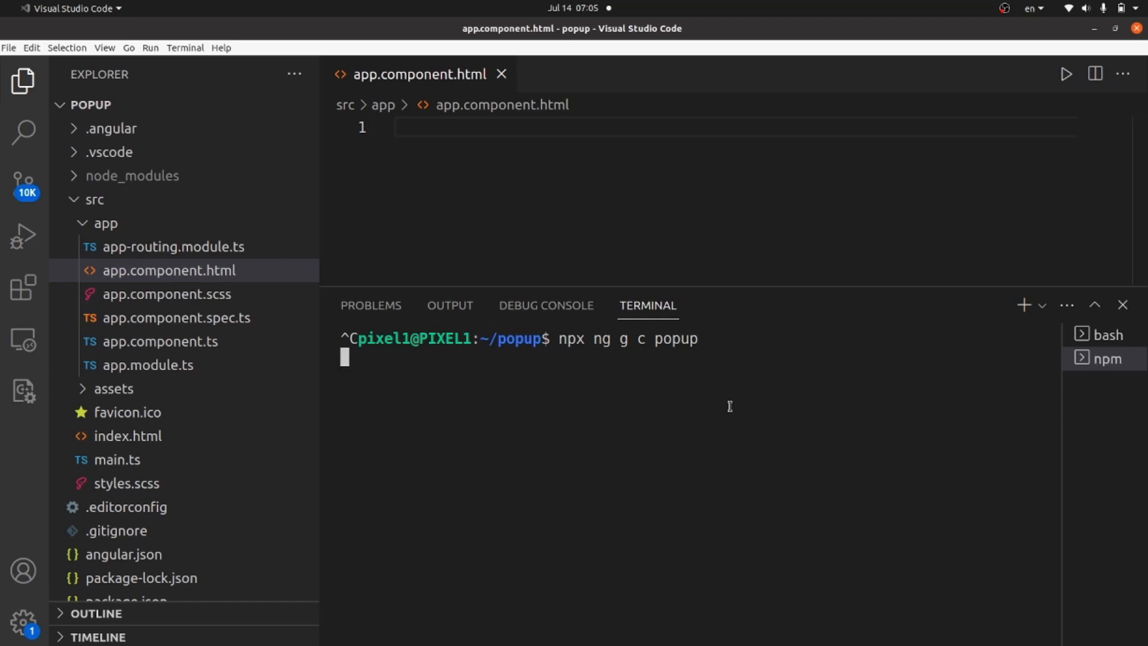
pyautogui.press('Enter')
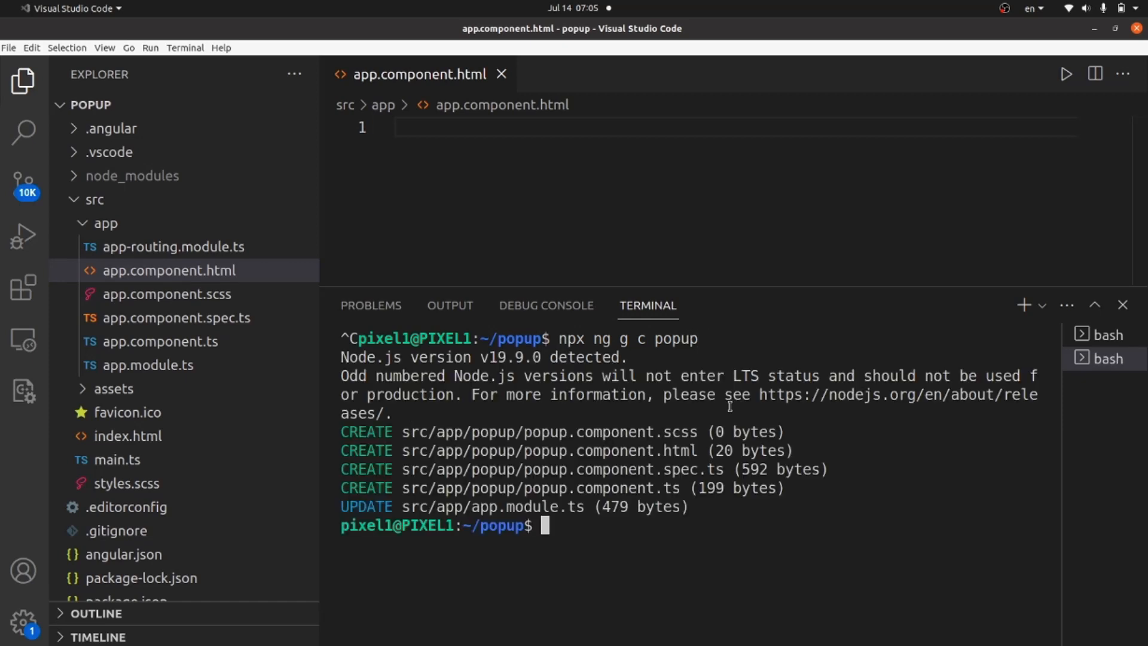
pyautogui.moveTo(632, 612)
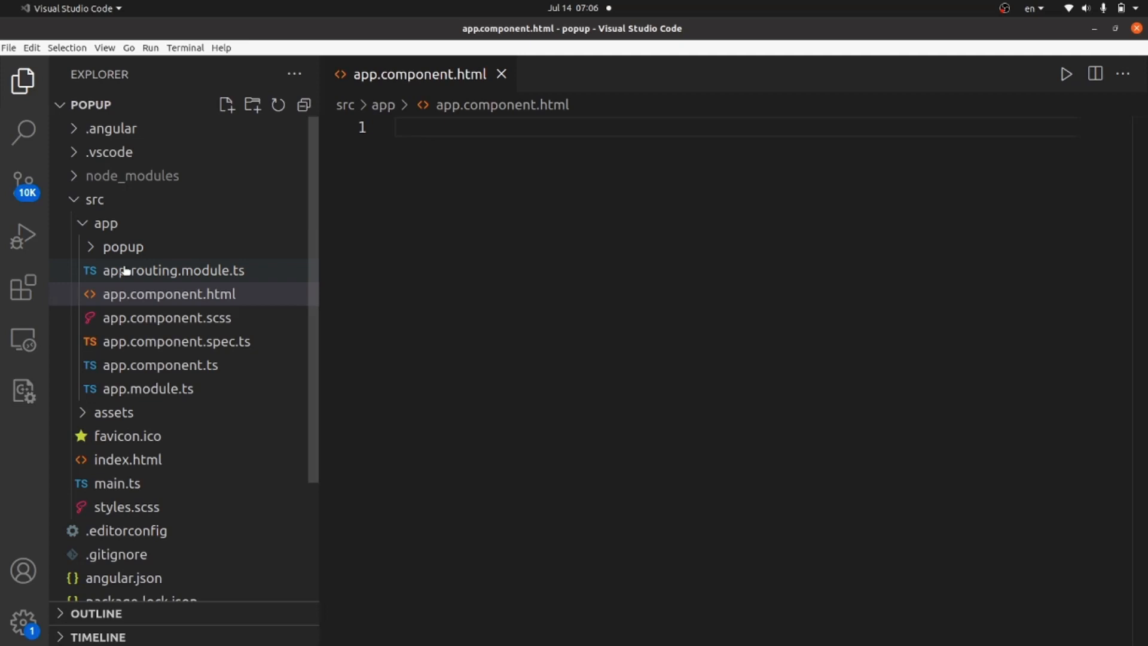
# Step: Review popup.component.ts and start the dev server with 'npm run start'
pyautogui.click(122, 247)
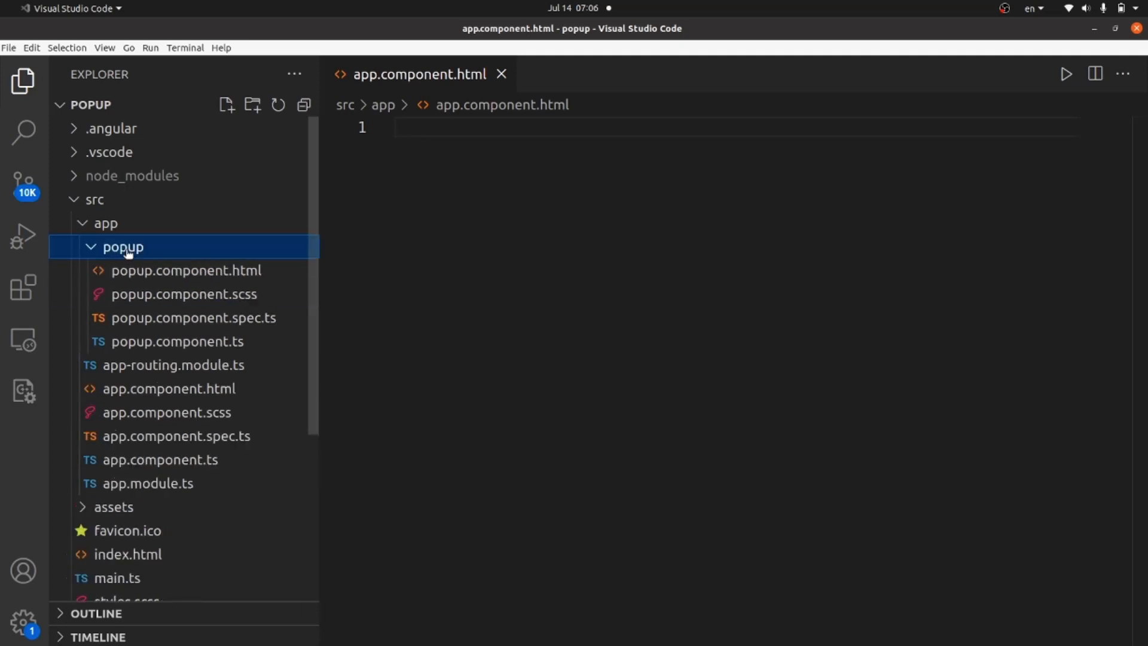
pyautogui.click(170, 342)
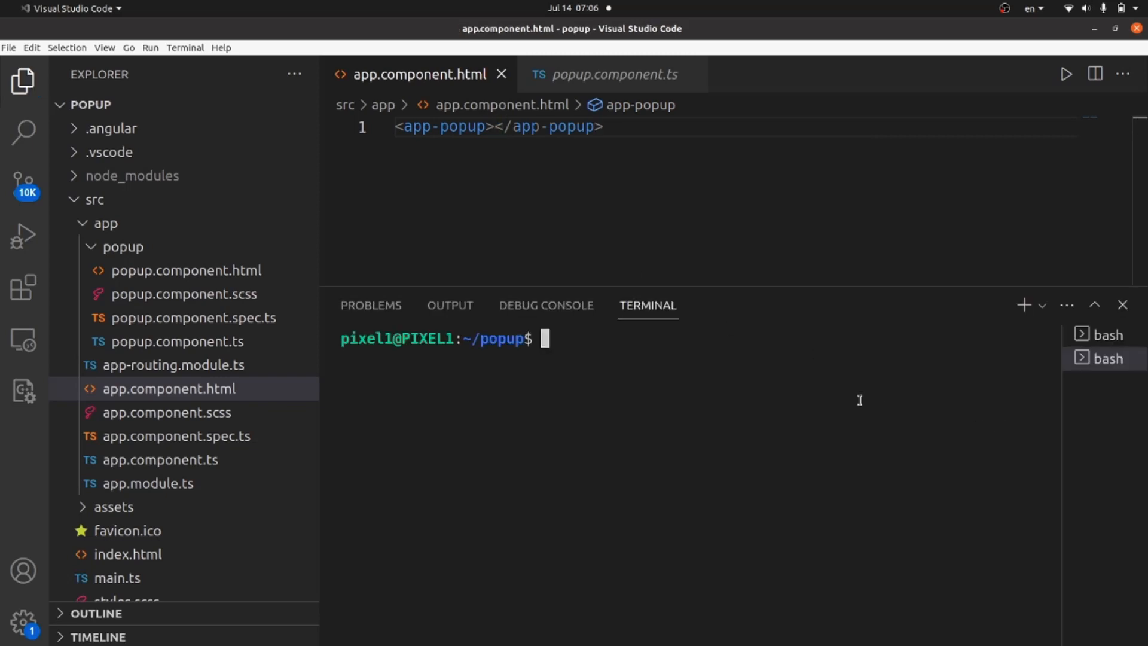
pyautogui.write('npm r')
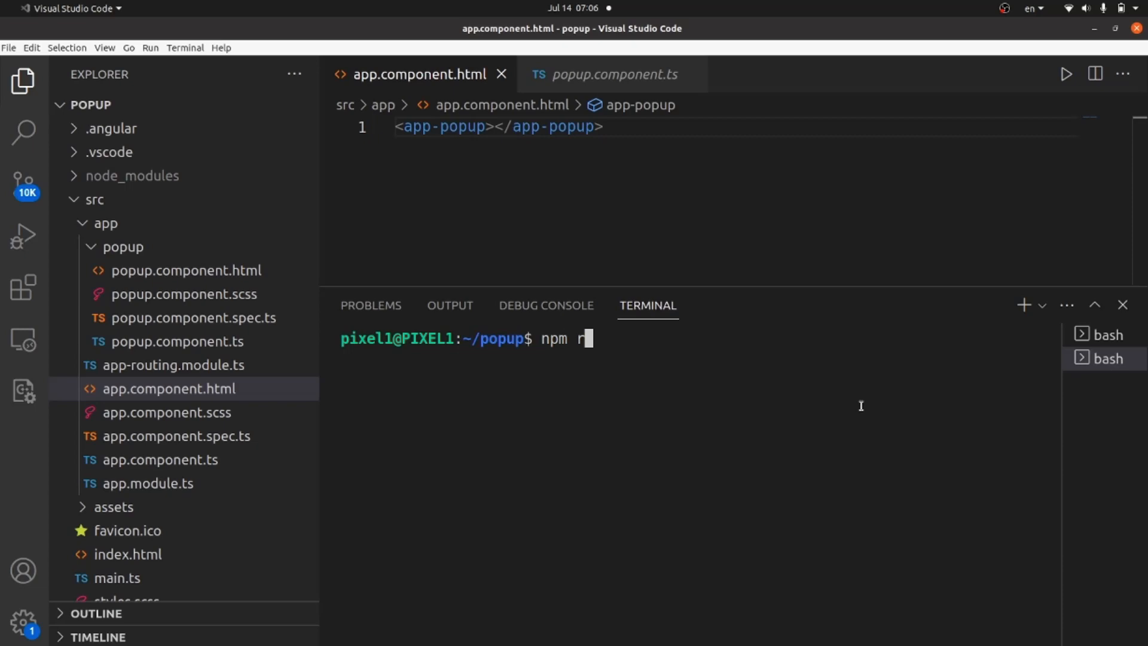
pyautogui.write('un start')
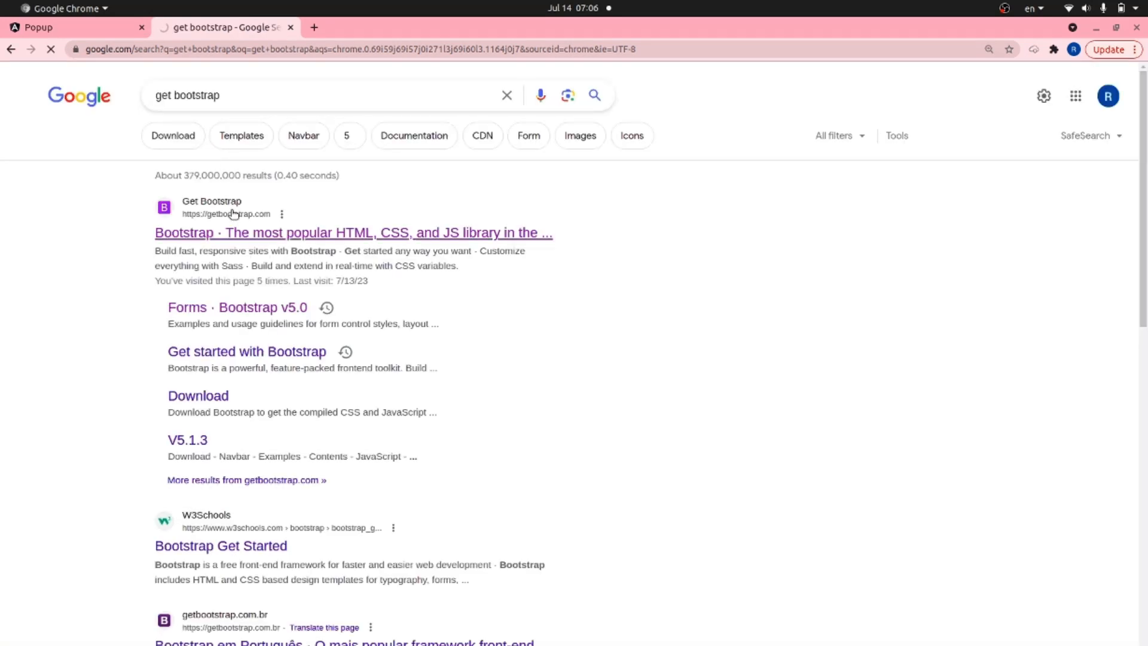
# Step: Browse getbootstrap.com's Docs to the CSS and JS include snippet, zoomed in for reading
pyautogui.click(354, 232)
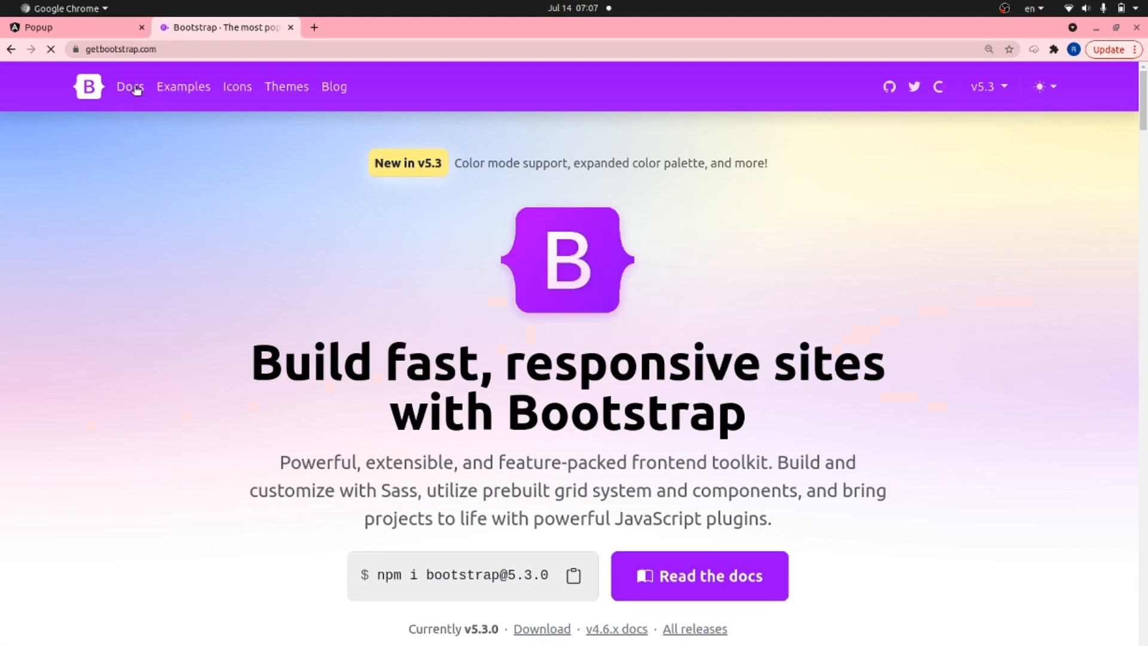
pyautogui.click(129, 86)
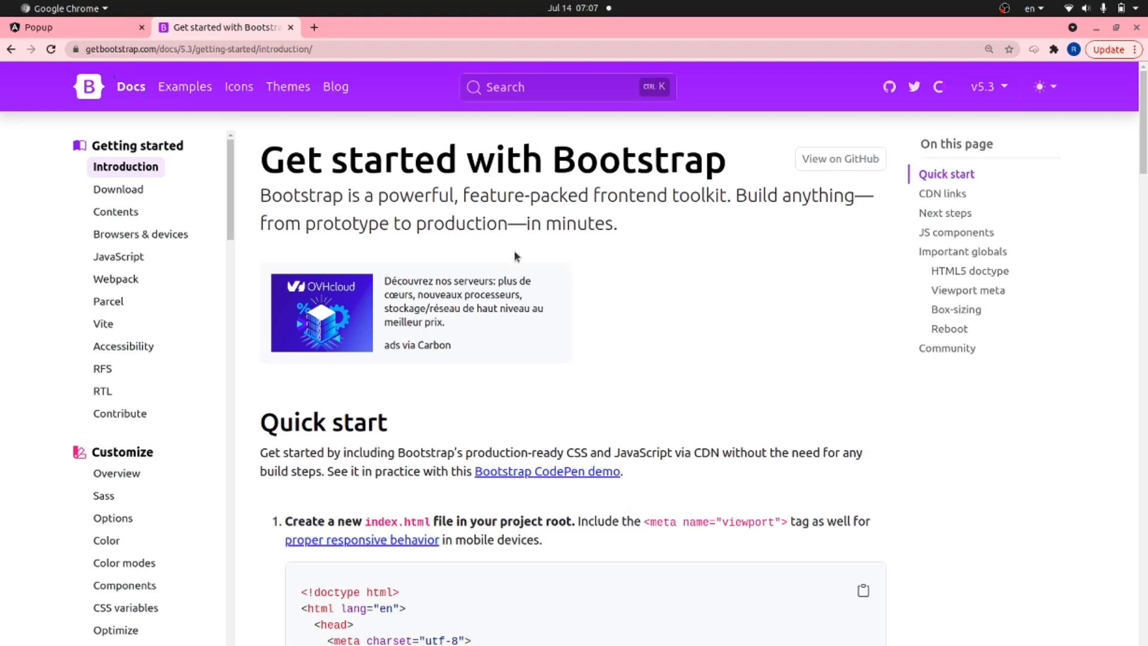
pyautogui.scroll(-3)
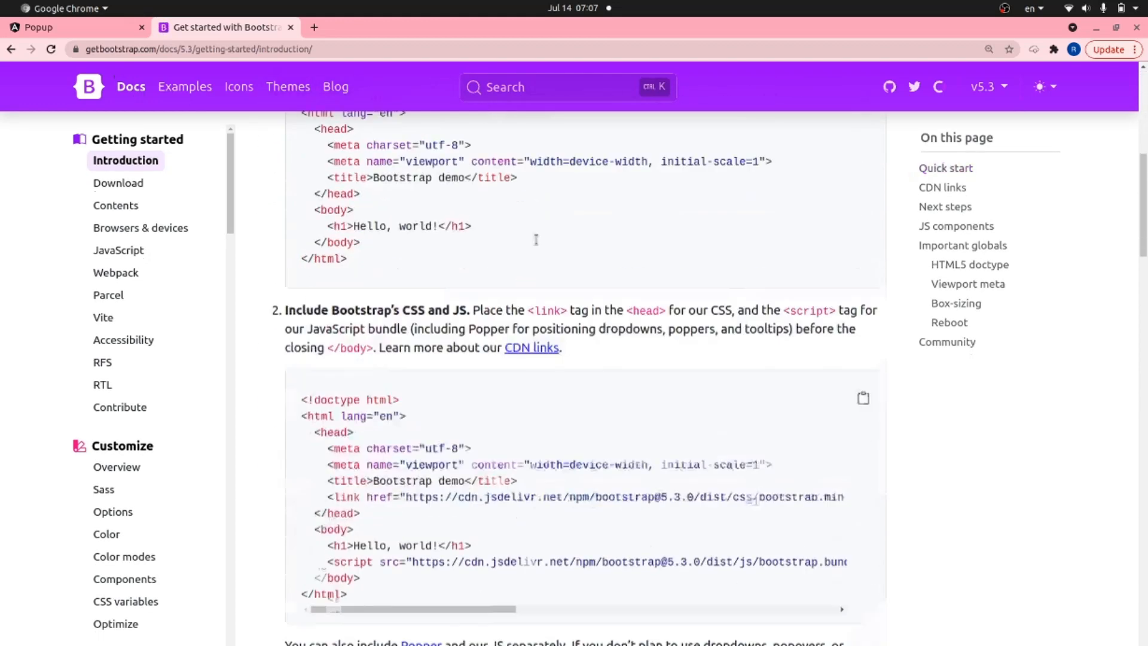
pyautogui.press('ctrl+plus')
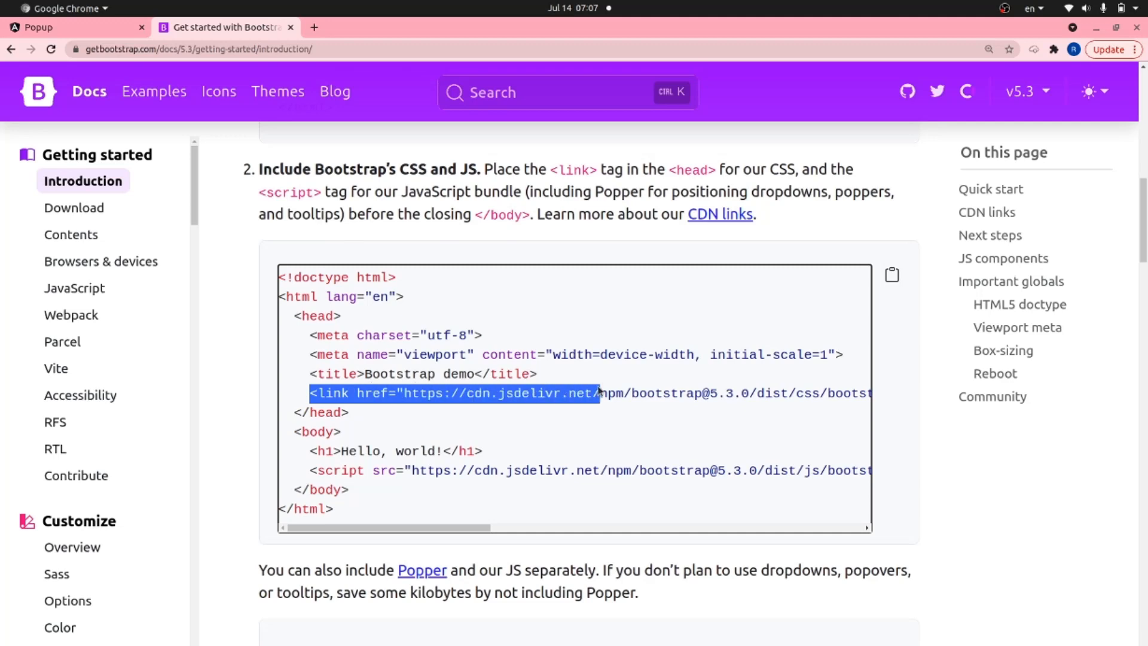
pyautogui.hscroll(3)
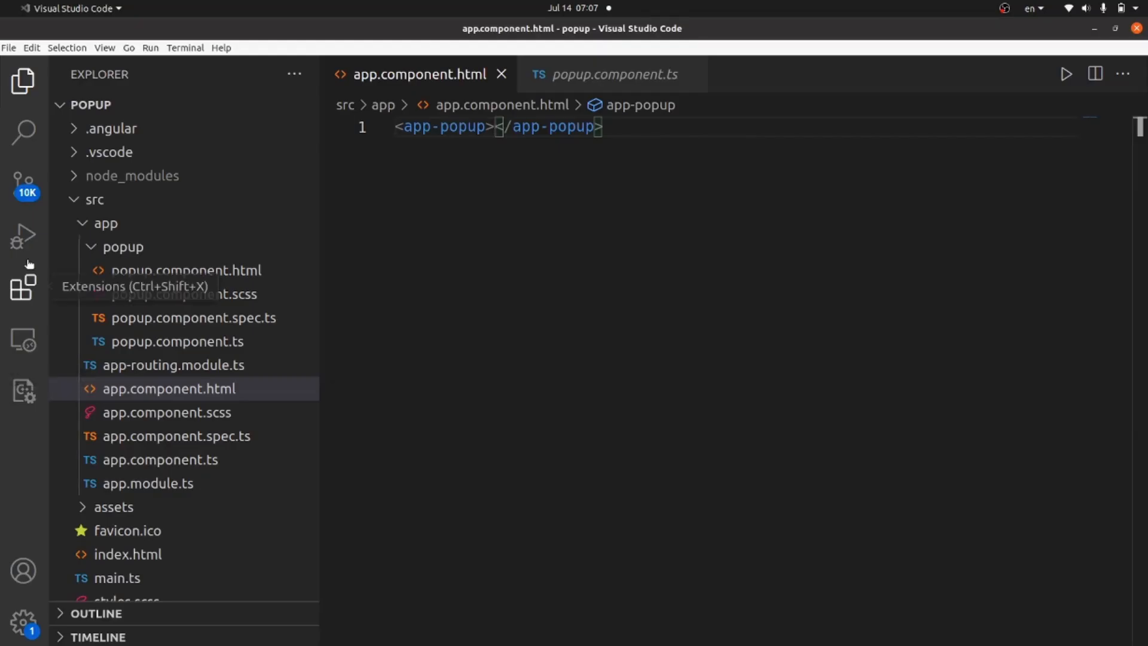
# Step: Open index.html and start a new line in the head after the favicon link
pyautogui.click(105, 222)
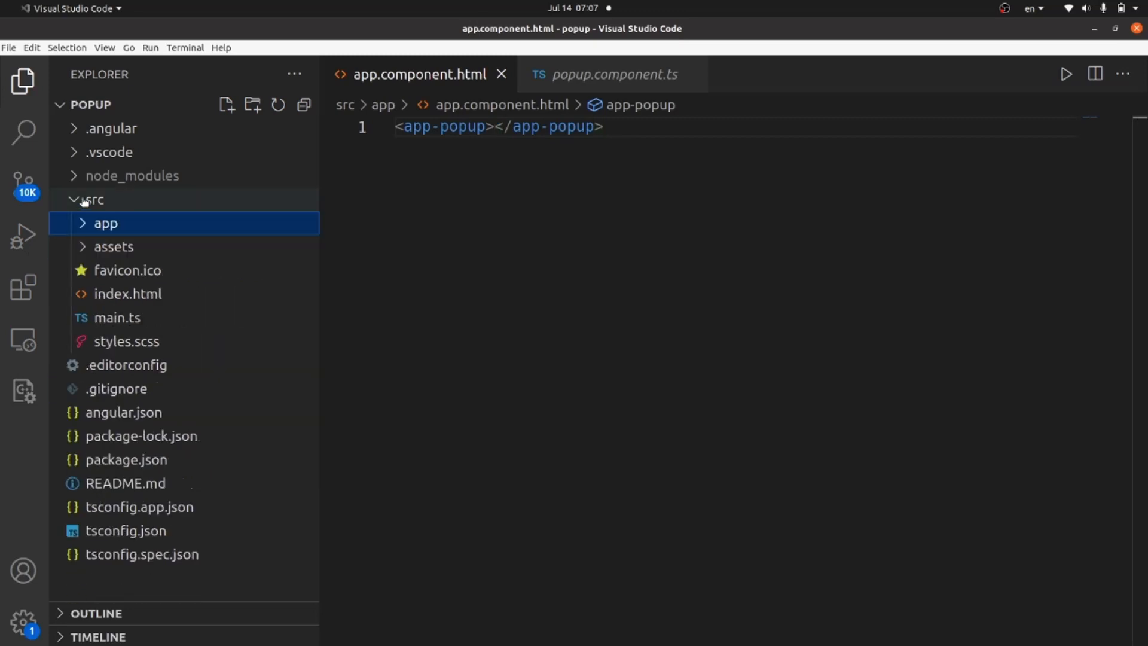
pyautogui.click(127, 295)
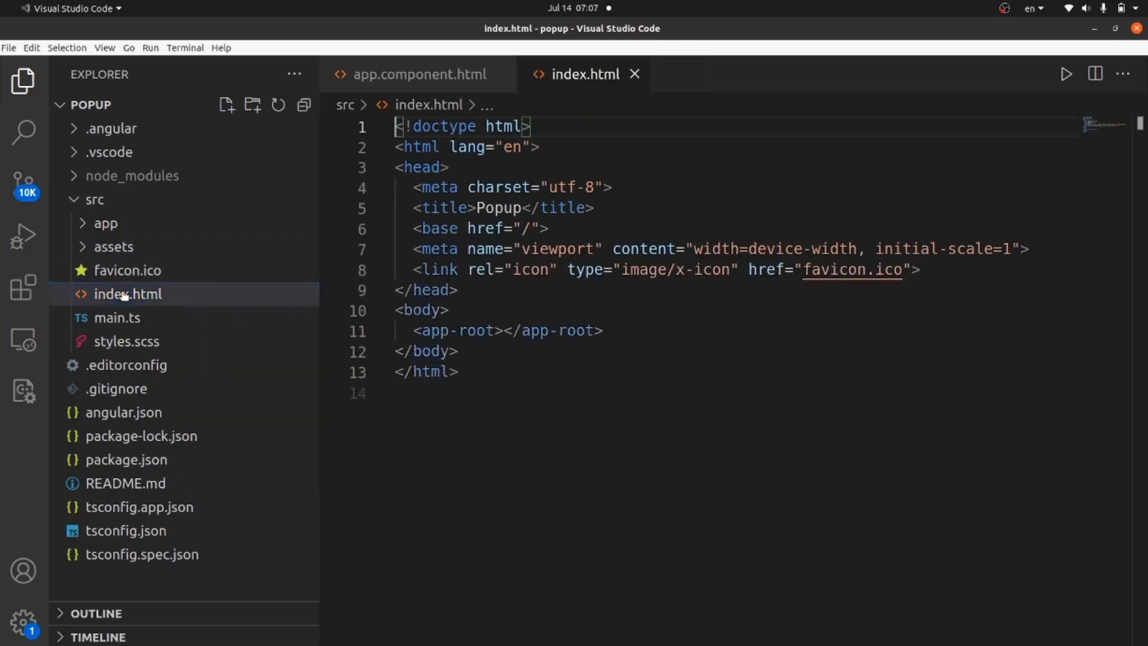
pyautogui.click(938, 270)
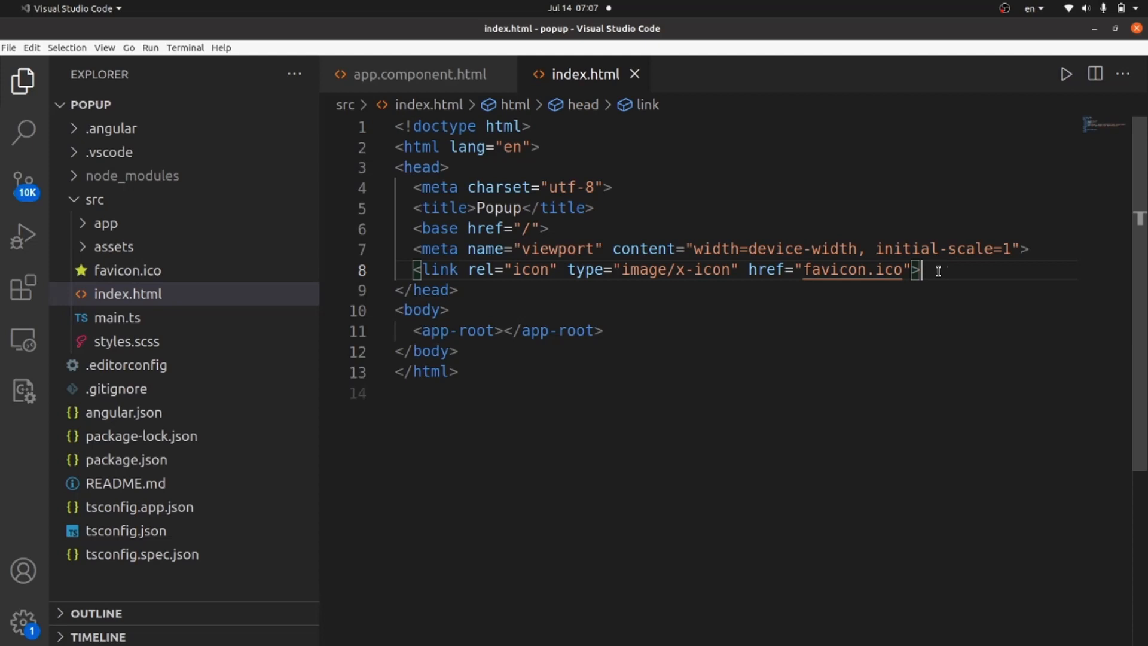
pyautogui.press('Enter')
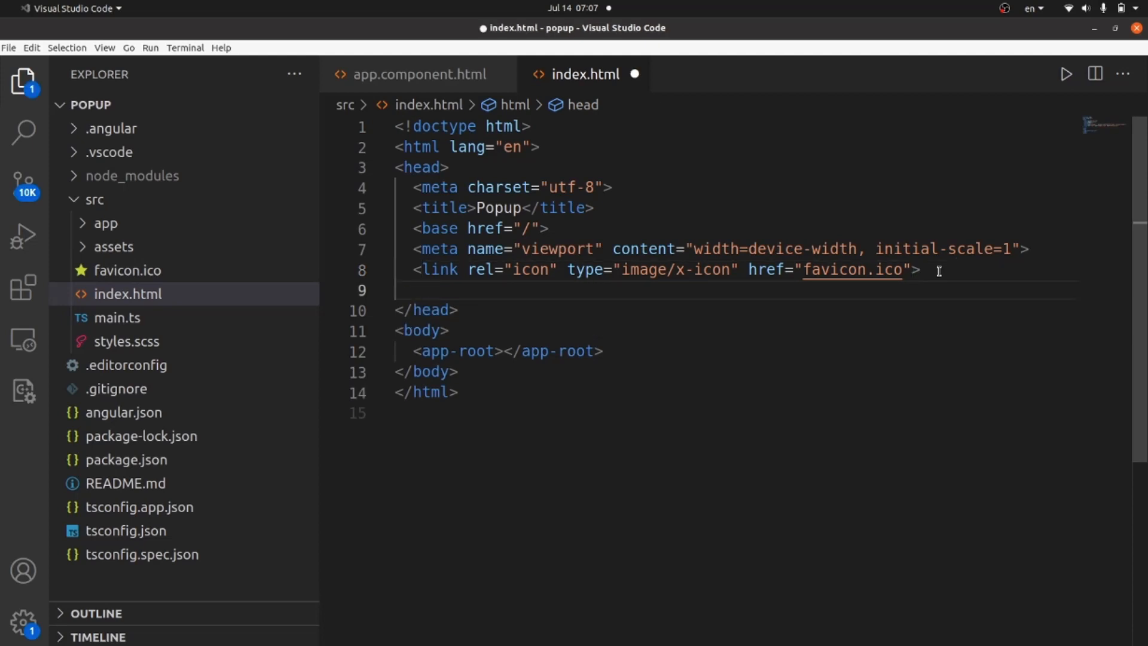
# Step: Add the Bootstrap 5.3.0 CDN stylesheet link and the JS bundle script tag with defer
pyautogui.write('<link href="https://cdn.jsdelivr.net/npm/bootstrap@5.3.0/dist/css/bootstrap.min.css">')
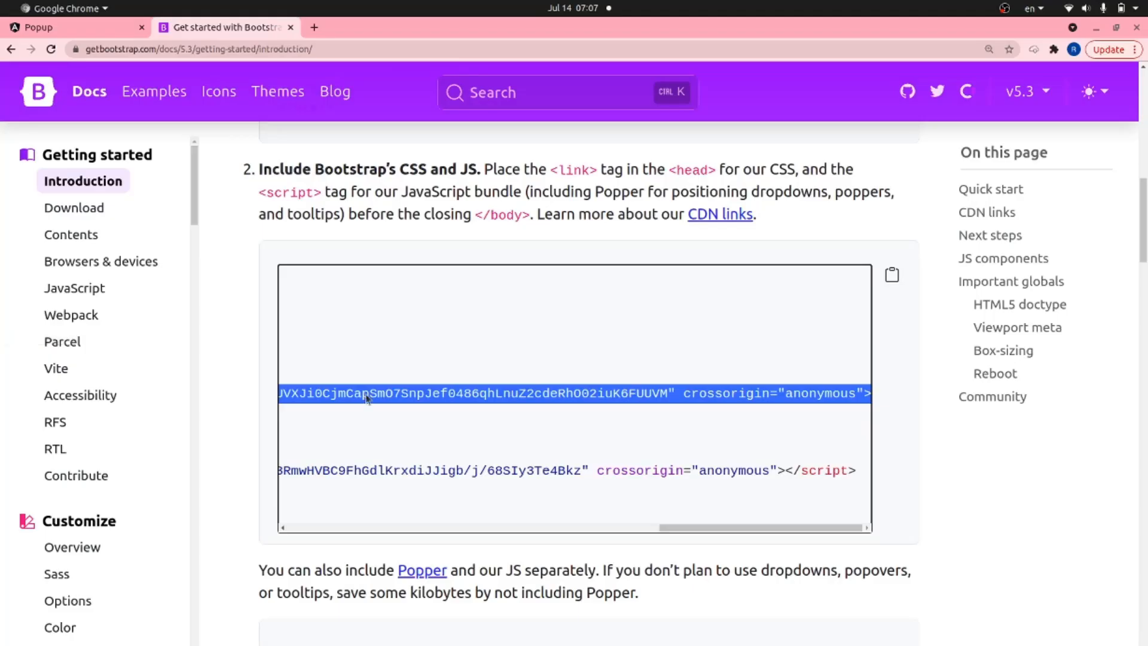
pyautogui.hscroll(-3)
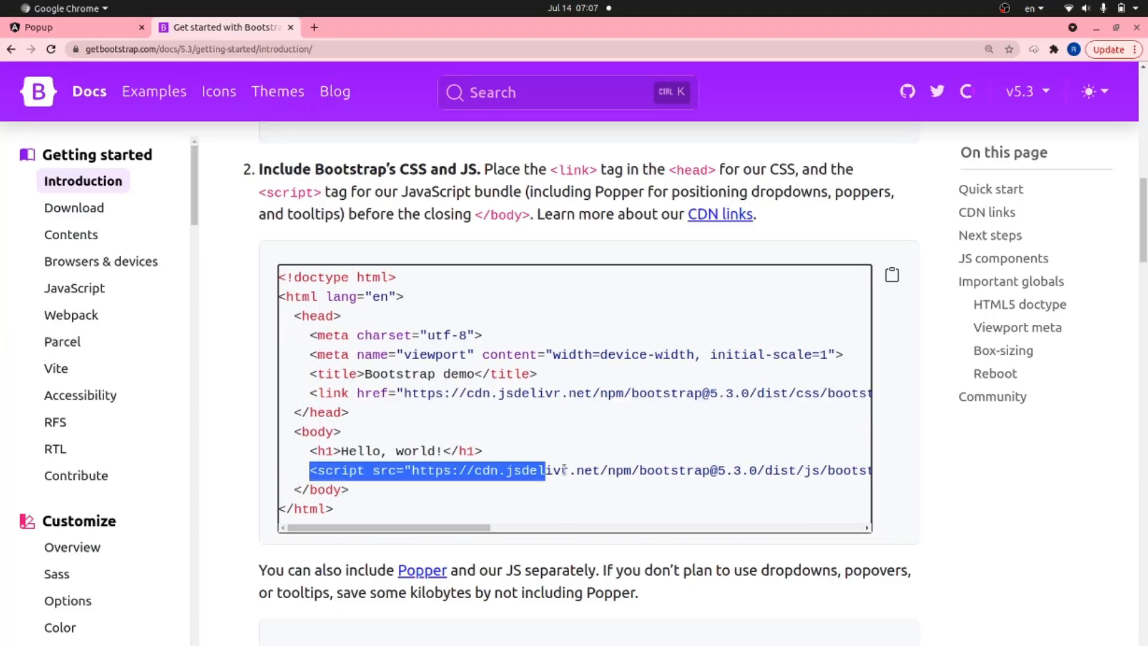
pyautogui.hscroll(3)
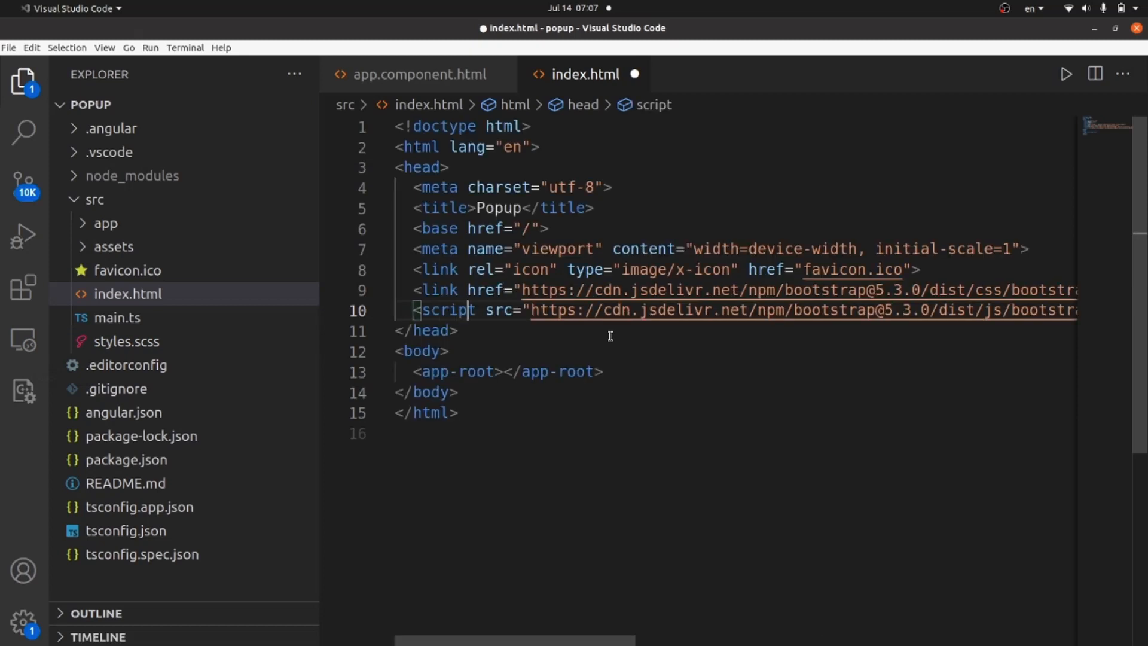
pyautogui.write('defer')
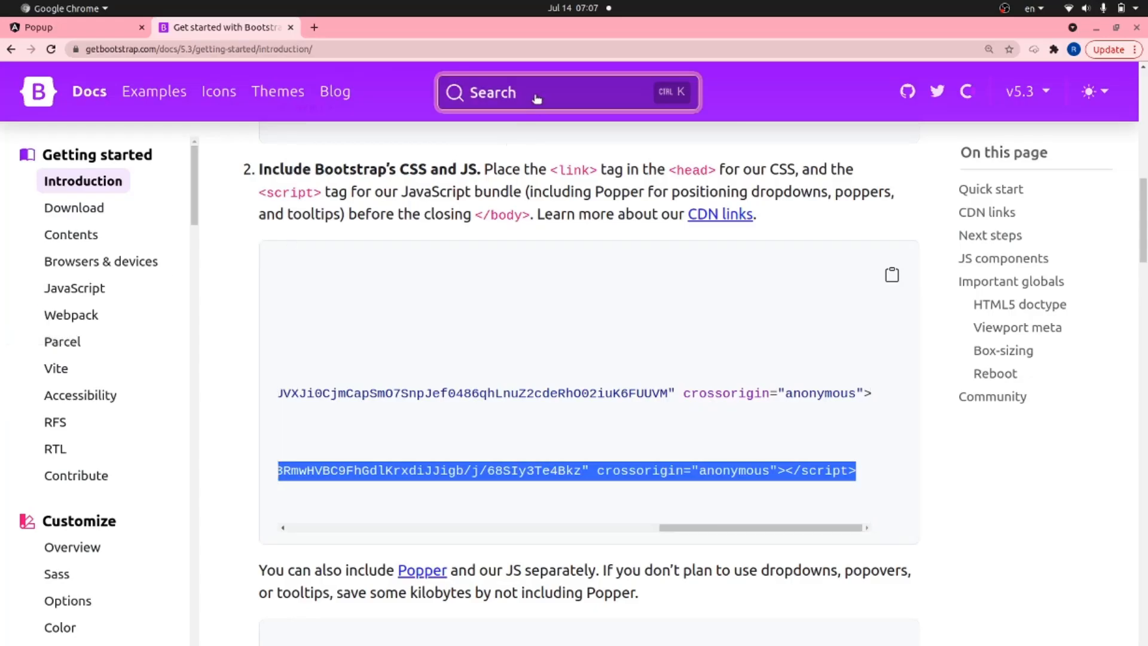
# Step: Search the Bootstrap docs for 'modal' and open the Modal documentation page
pyautogui.write('mo')
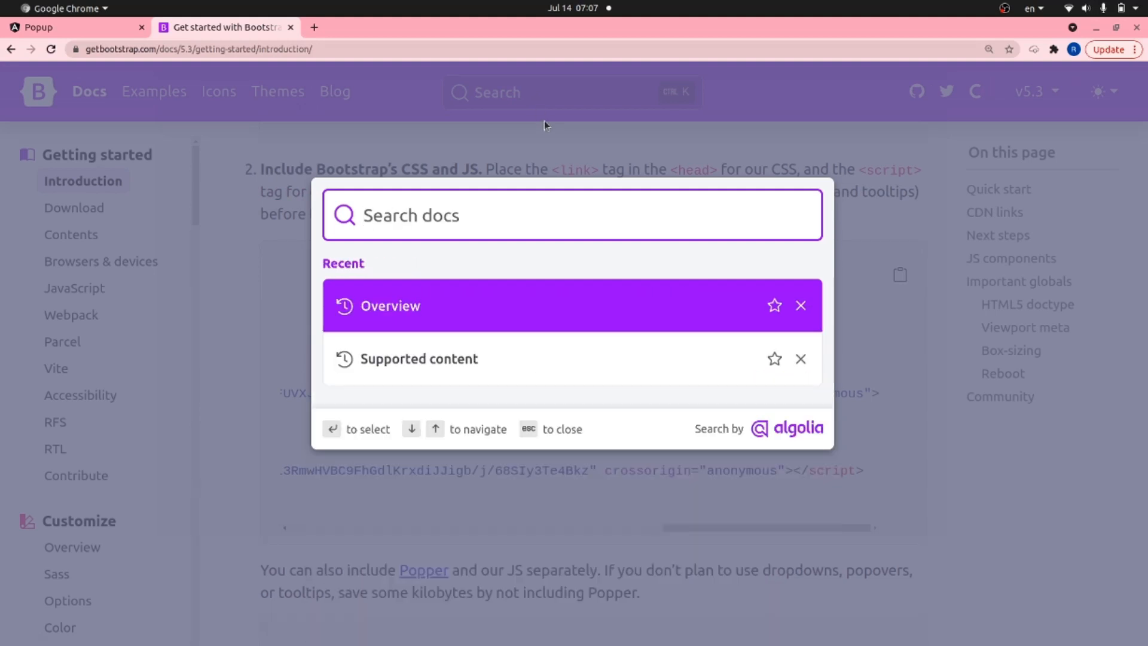
pyautogui.write('modal')
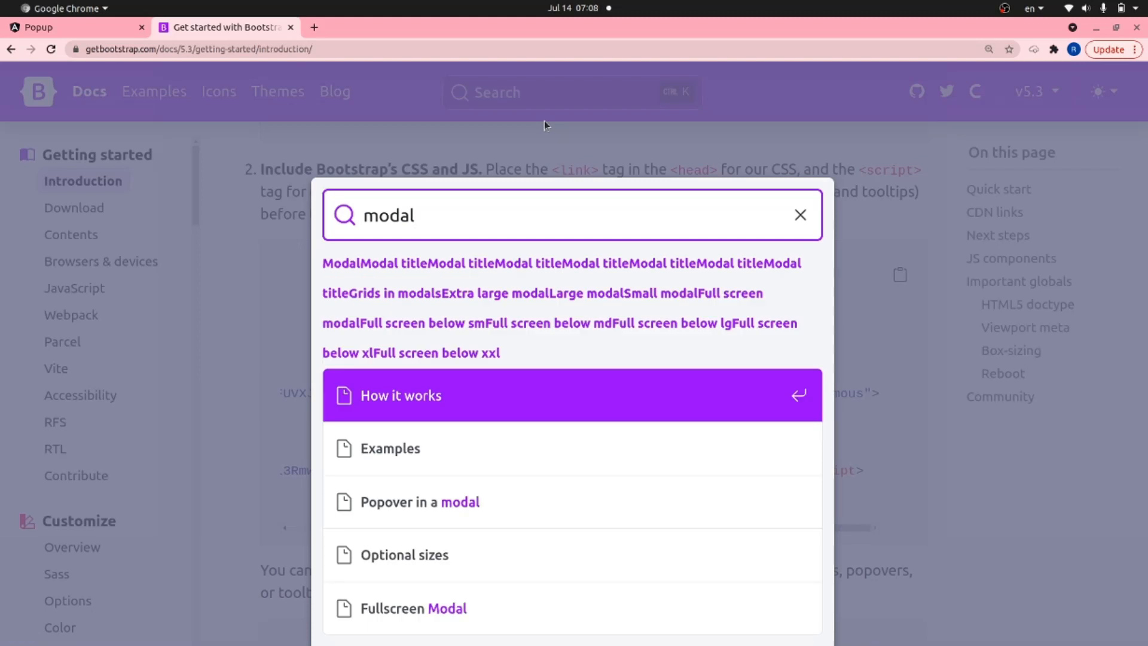
pyautogui.click(399, 395)
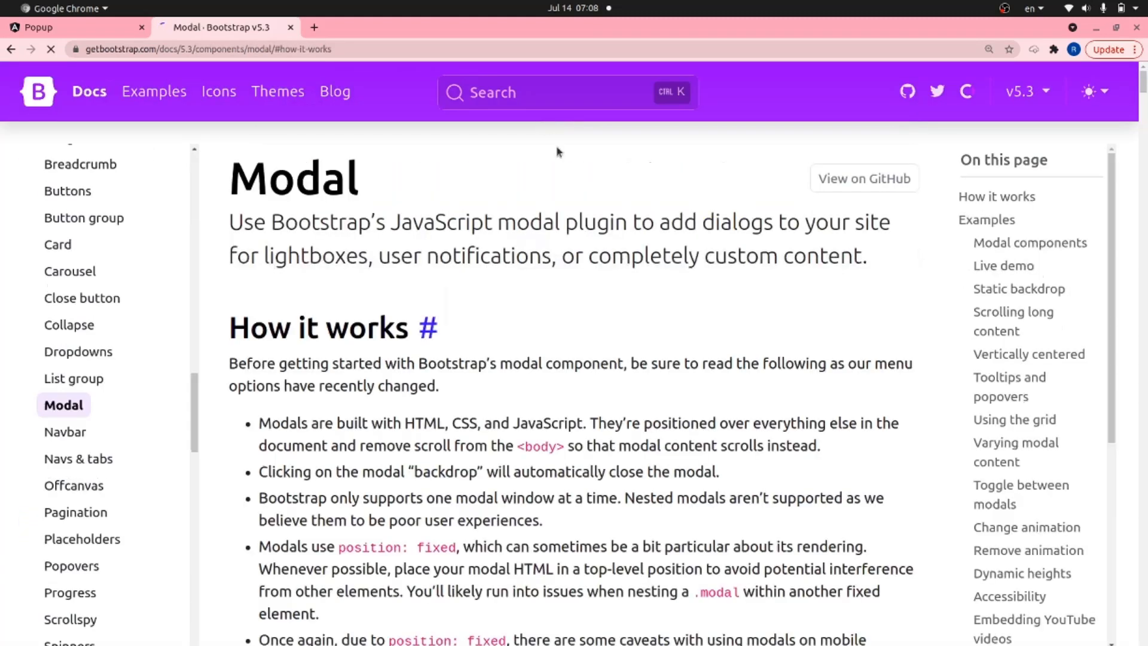
# Step: Scroll to the Live demo section and copy its modal code to the clipboard
pyautogui.scroll(-3)
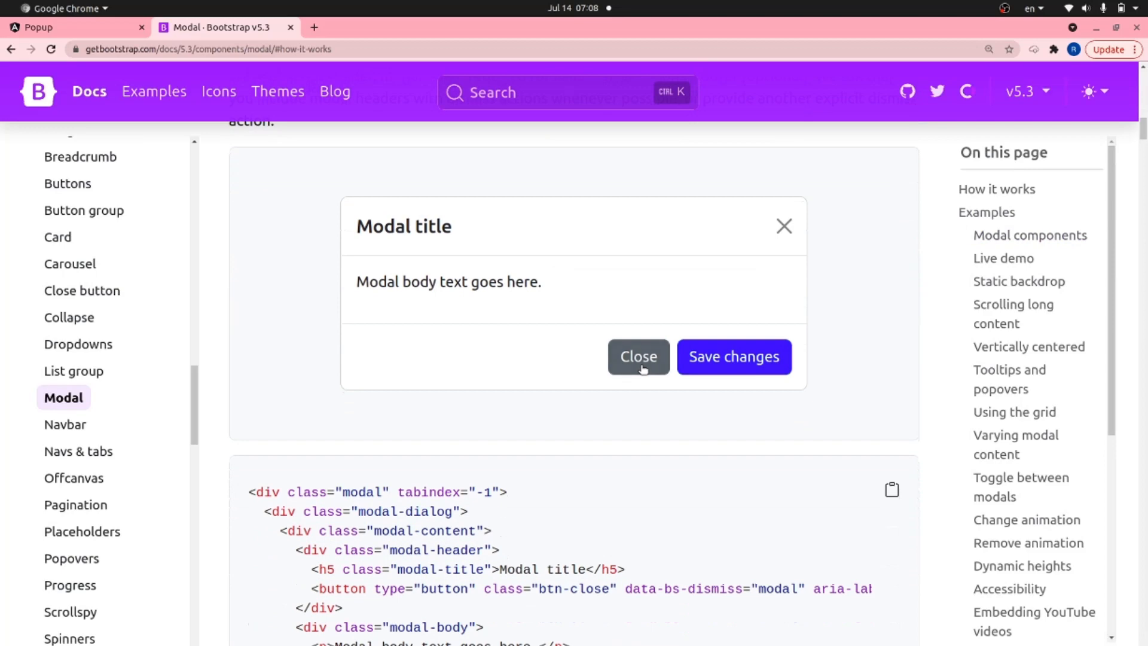
pyautogui.scroll(-3)
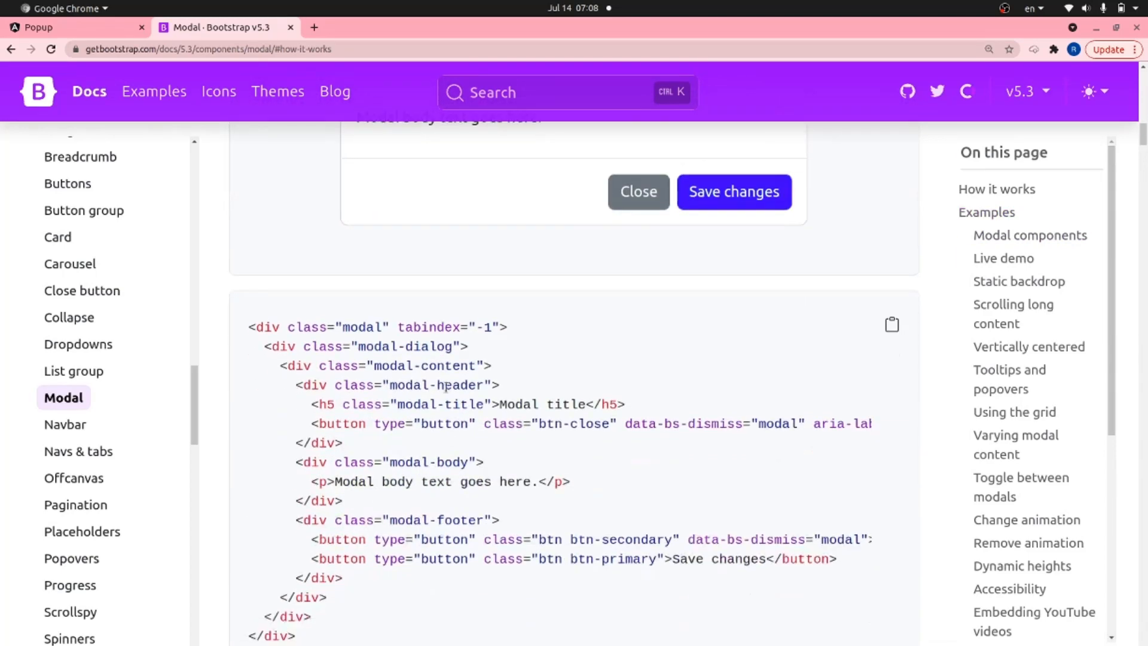
pyautogui.scroll(-3)
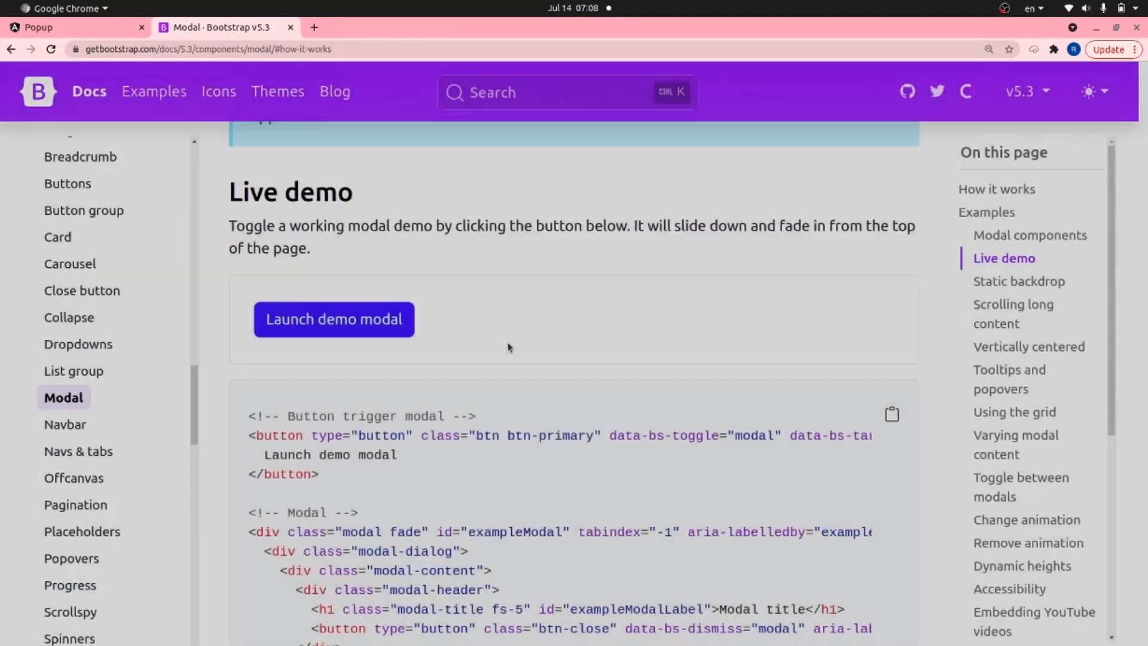
pyautogui.scroll(-3)
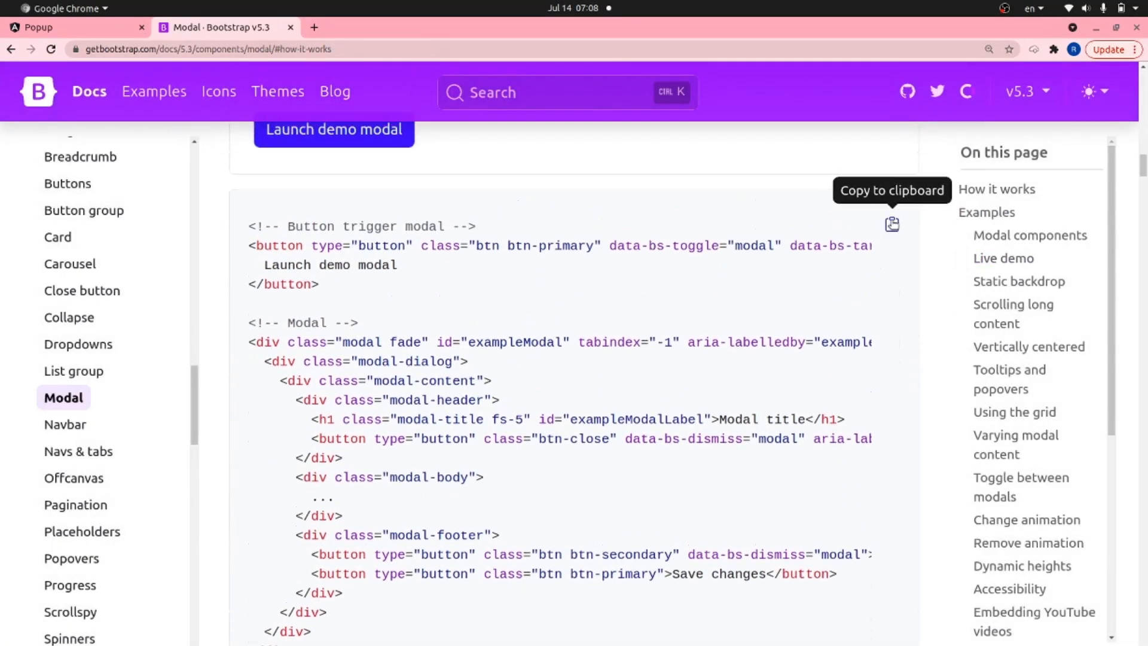
pyautogui.click(893, 225)
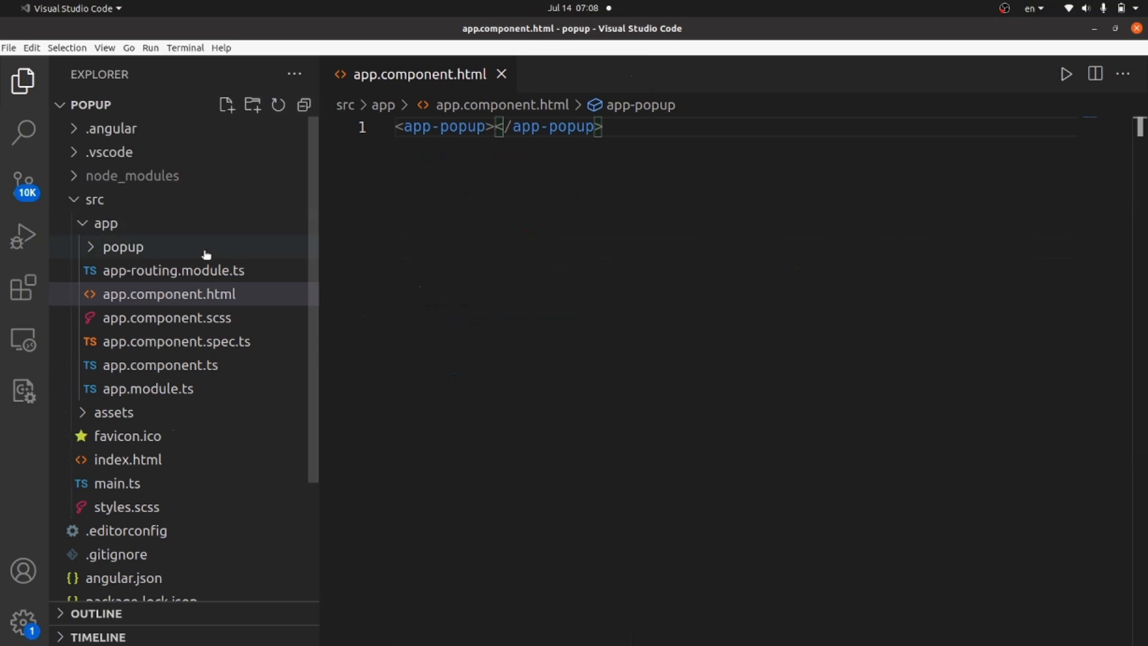
# Step: Paste the live demo modal into popup.component.html and launch it at localhost:4200
pyautogui.click(122, 247)
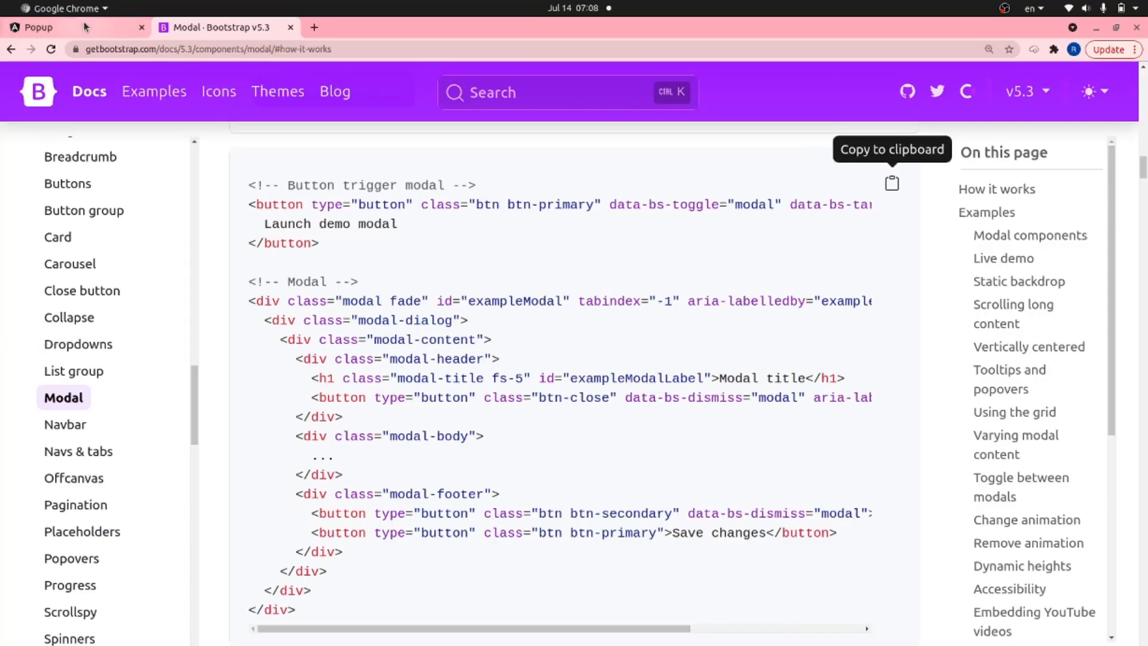
pyautogui.click(39, 28)
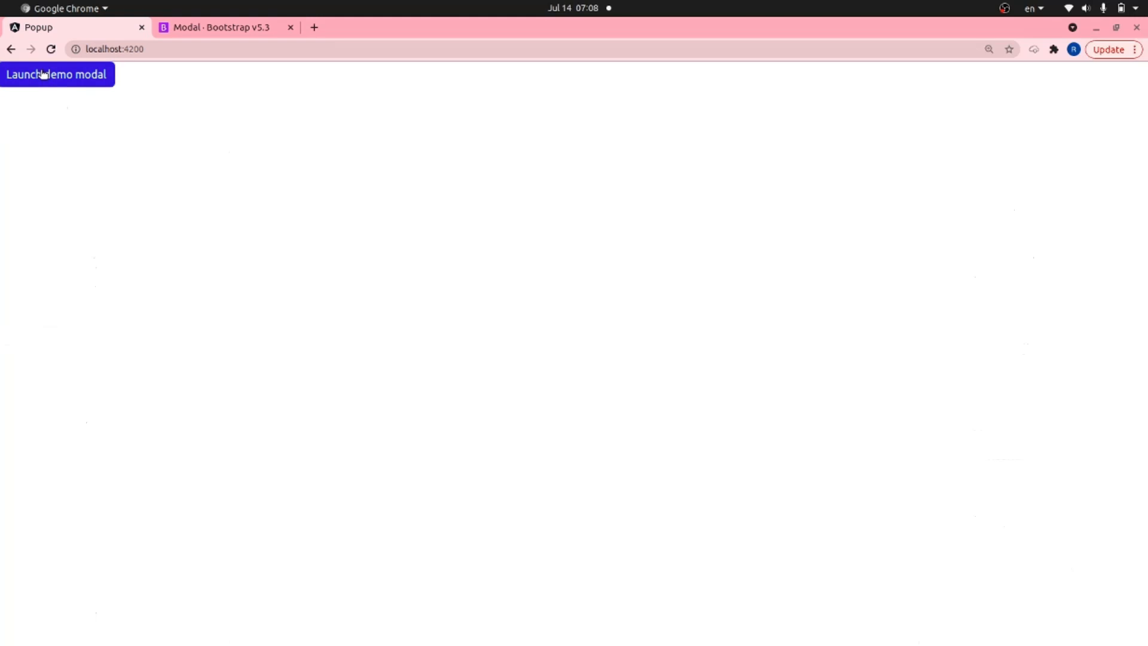
pyautogui.click(56, 75)
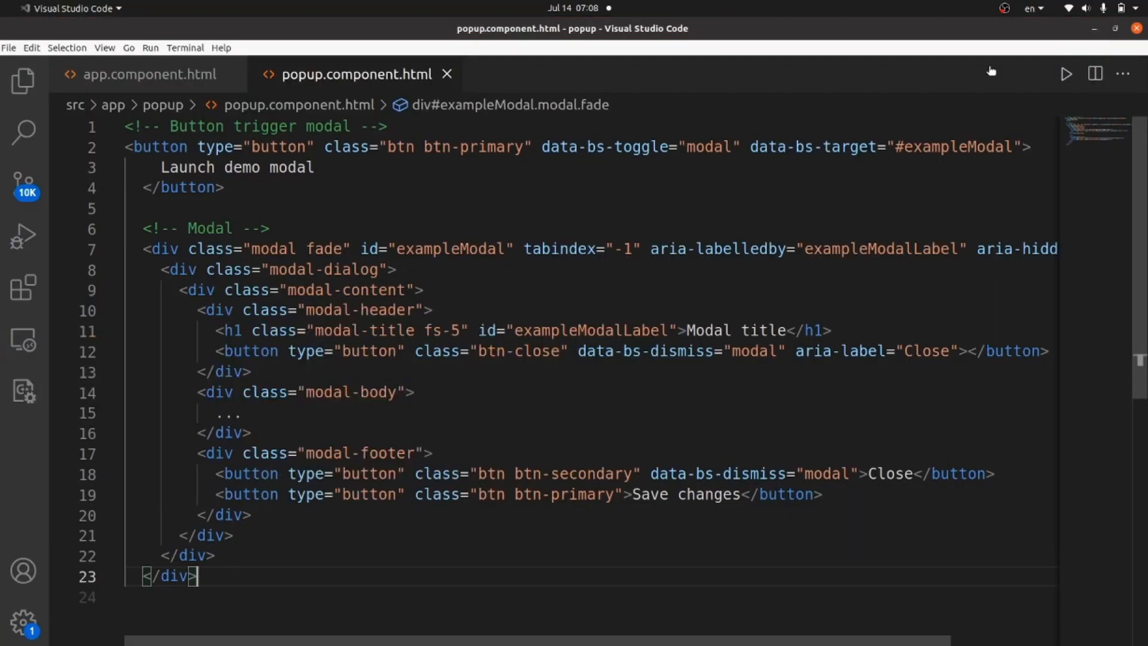
# Step: Replace the modal-body '...' with 'modal text' and test the modal in Chrome
pyautogui.scroll(-3)
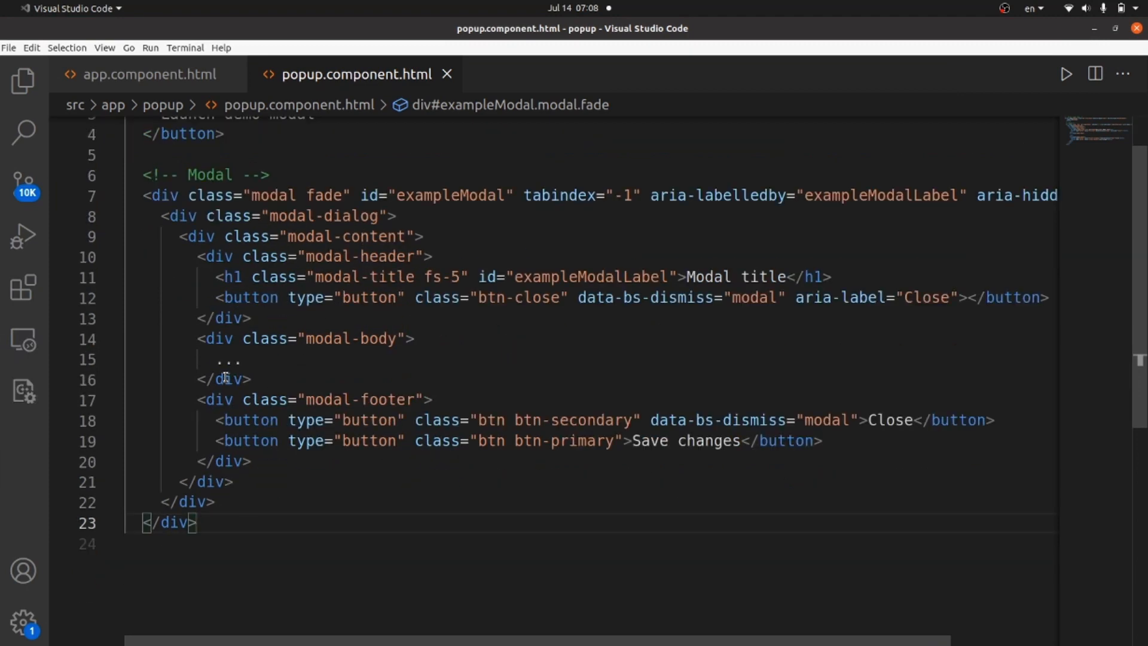
pyautogui.write('modal te')
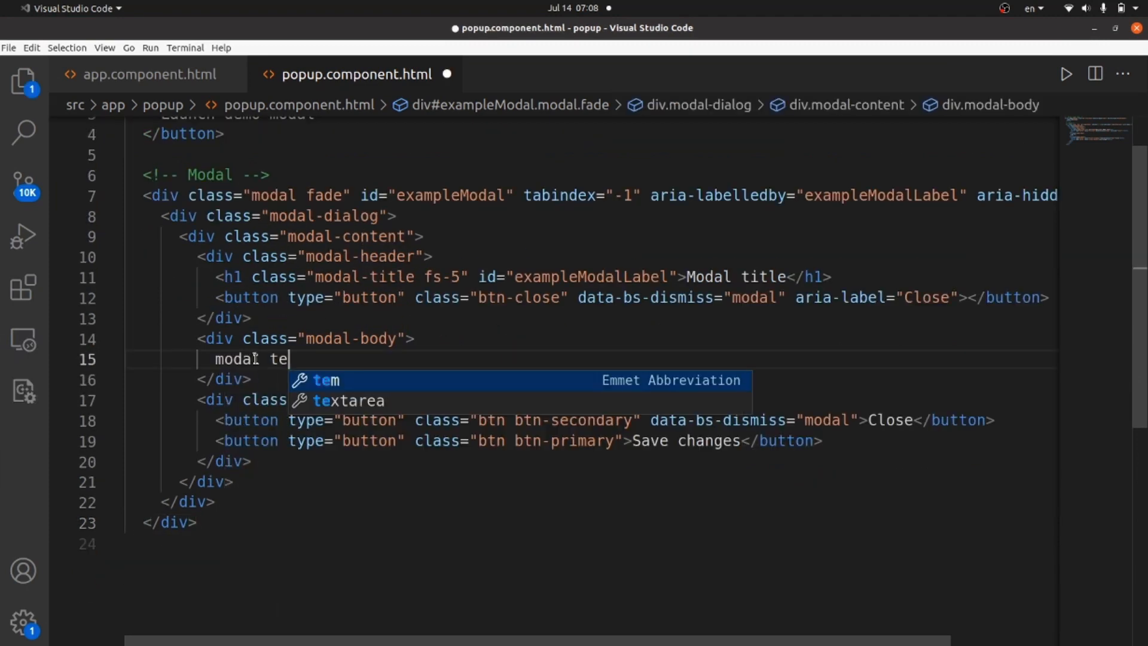
pyautogui.write('xt')
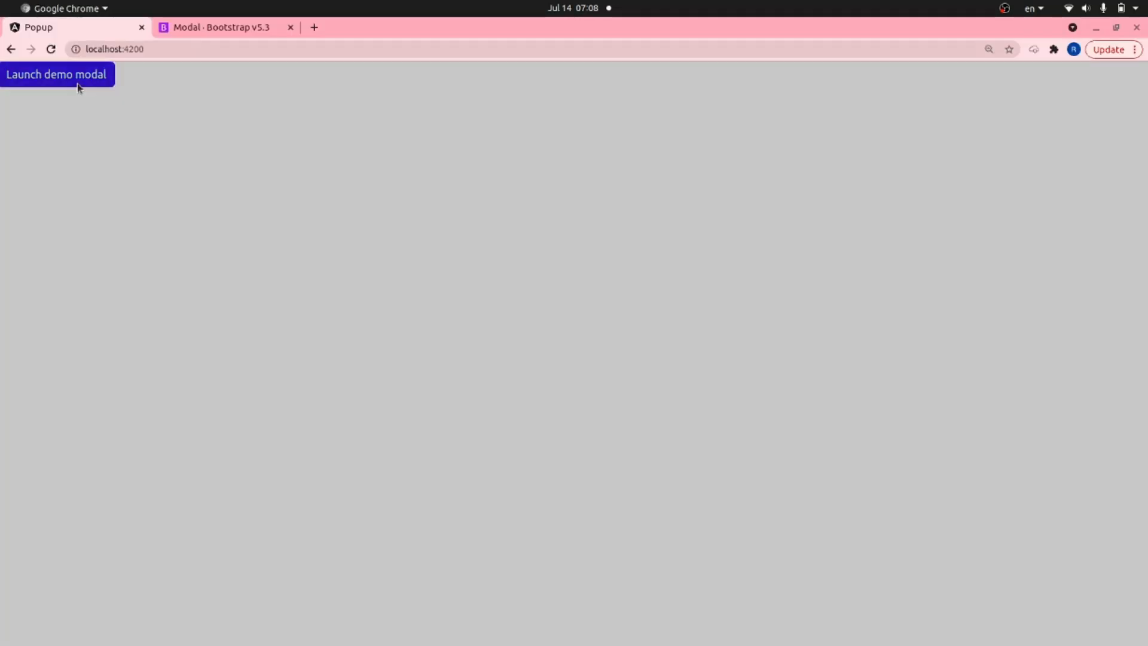
pyautogui.click(77, 88)
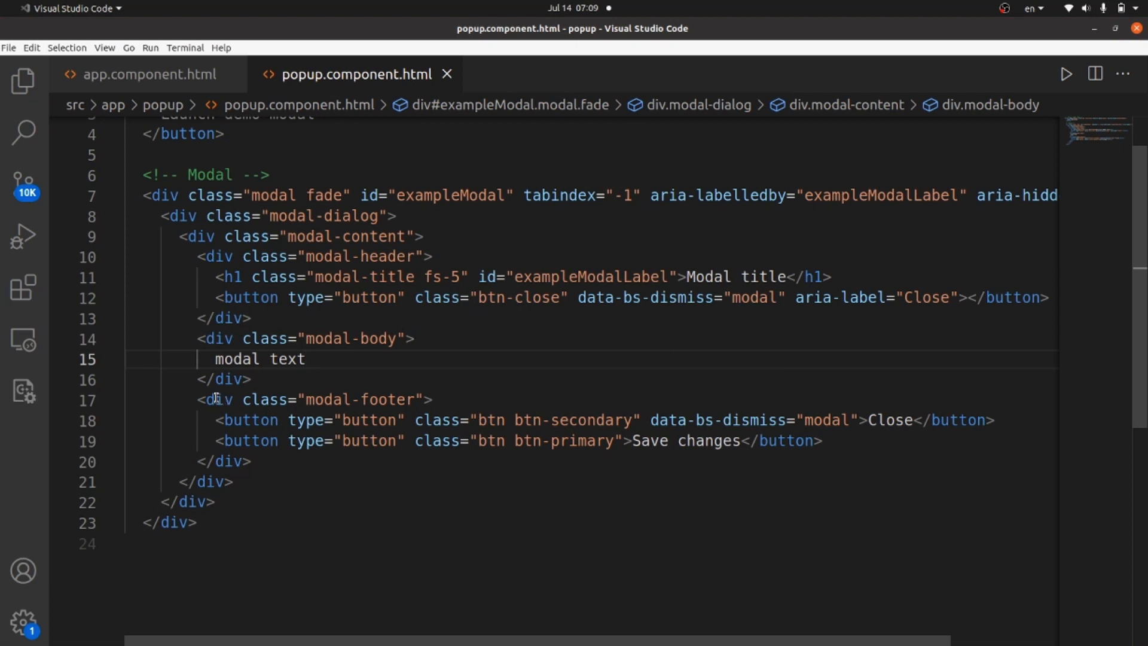
# Step: Delete the modal-footer and modal-header divs, leaving only the modal body
pyautogui.moveTo(198, 399); pyautogui.dragTo(252, 462)
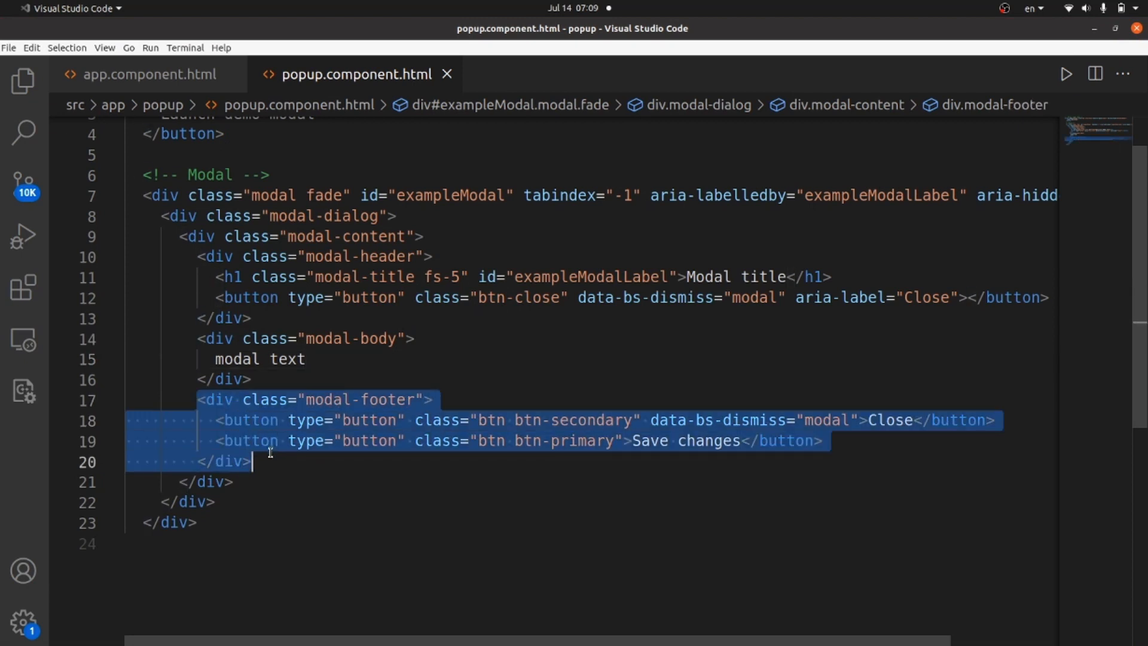
pyautogui.press('Delete')
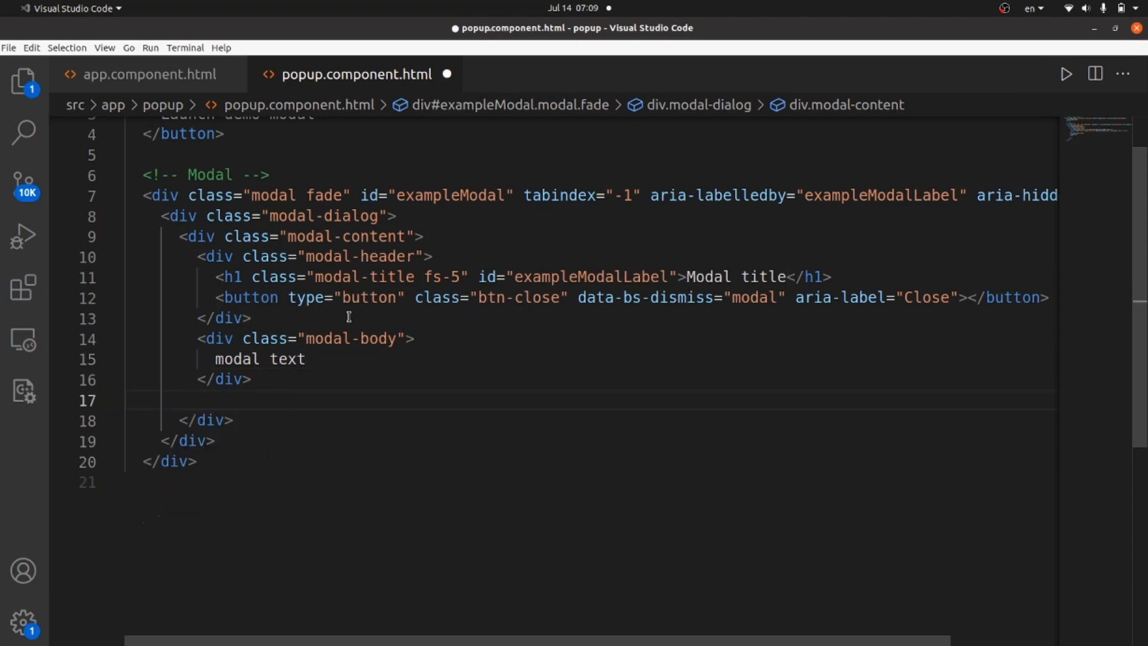
pyautogui.moveTo(196, 256); pyautogui.dragTo(254, 318)
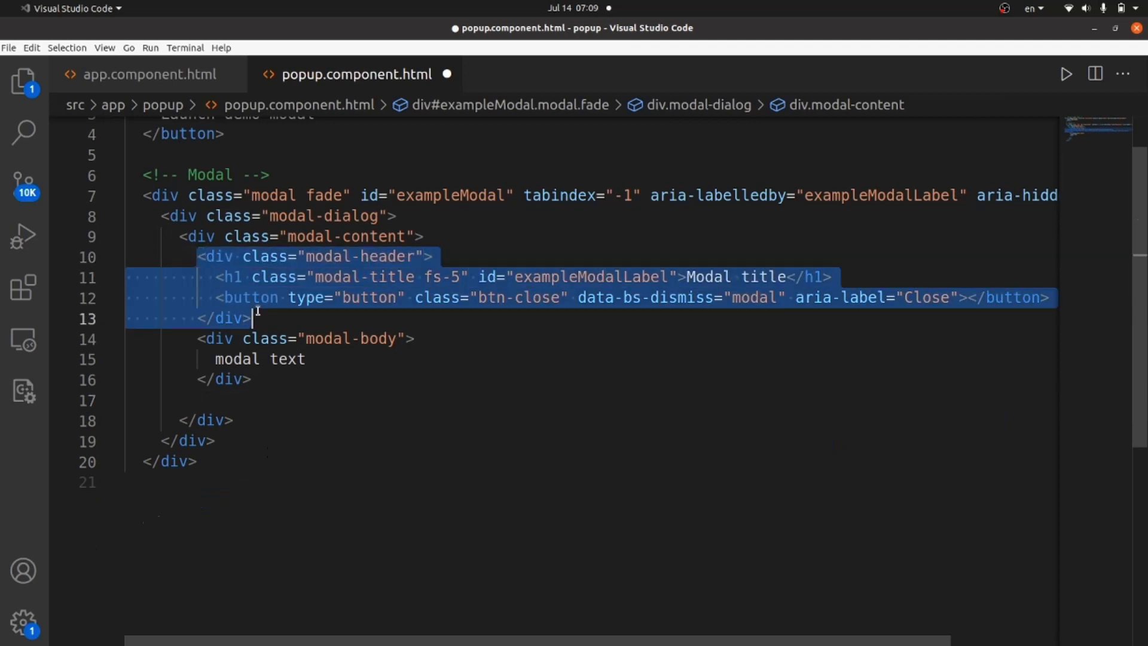
pyautogui.press('Delete')
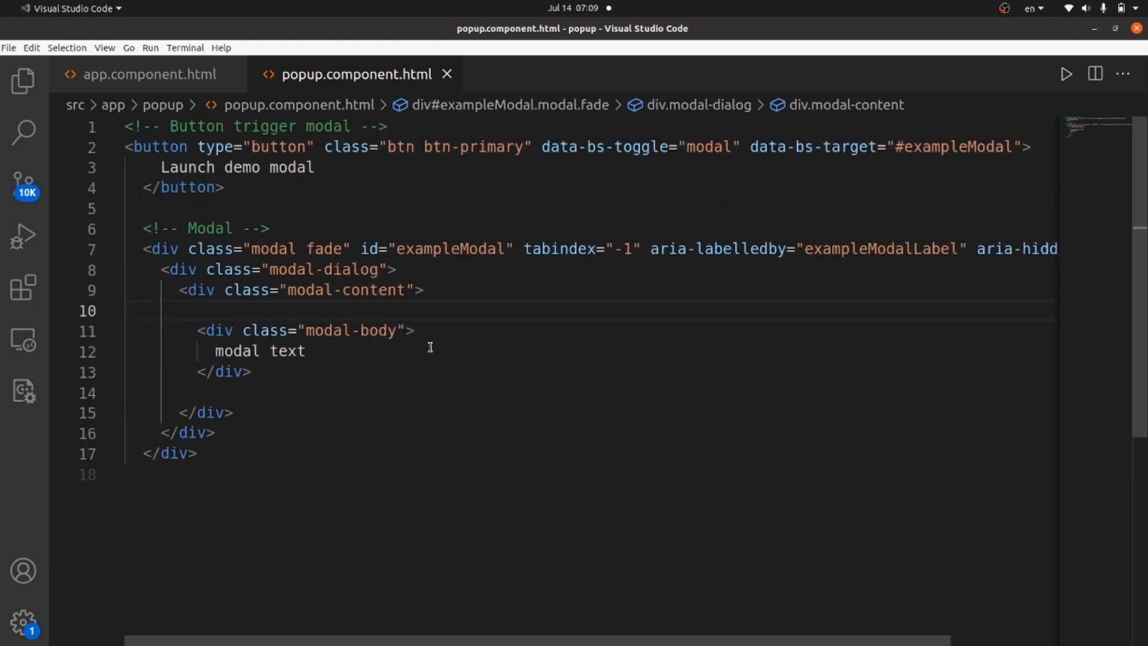
pyautogui.moveTo(486, 426)
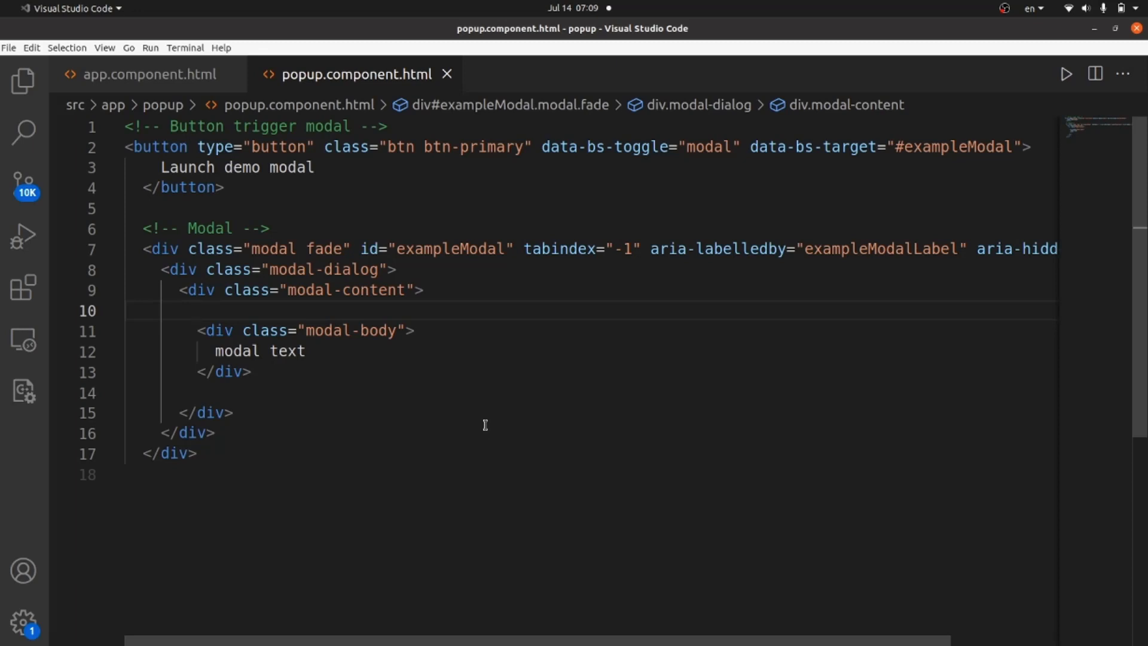
pyautogui.moveTo(321, 181)
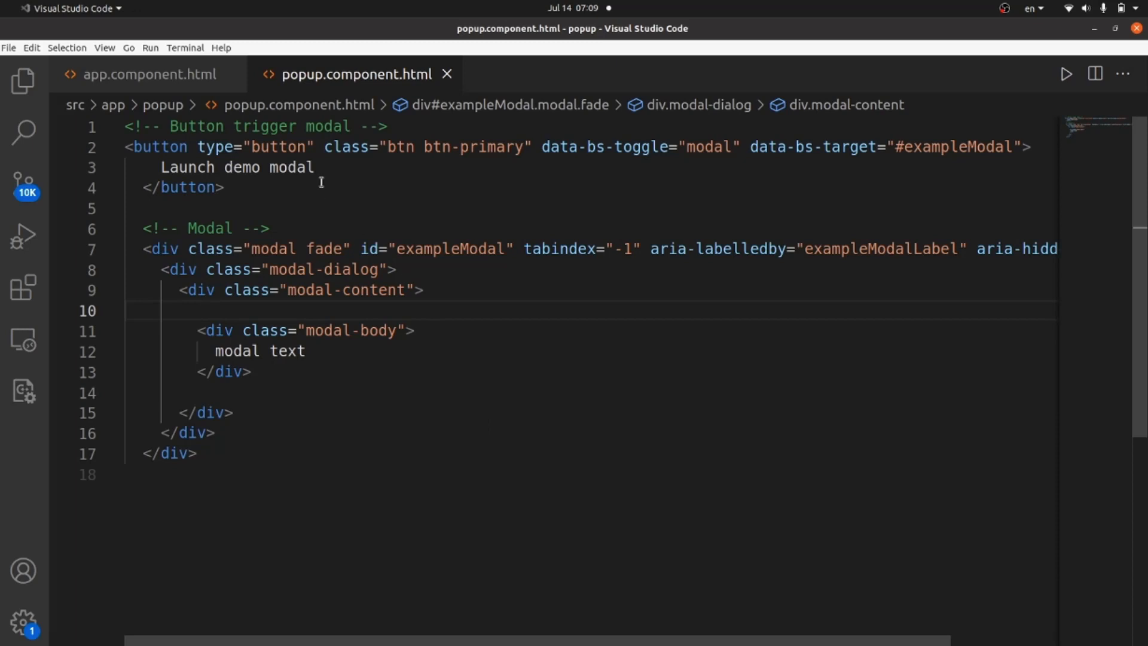
pyautogui.moveTo(332, 187)
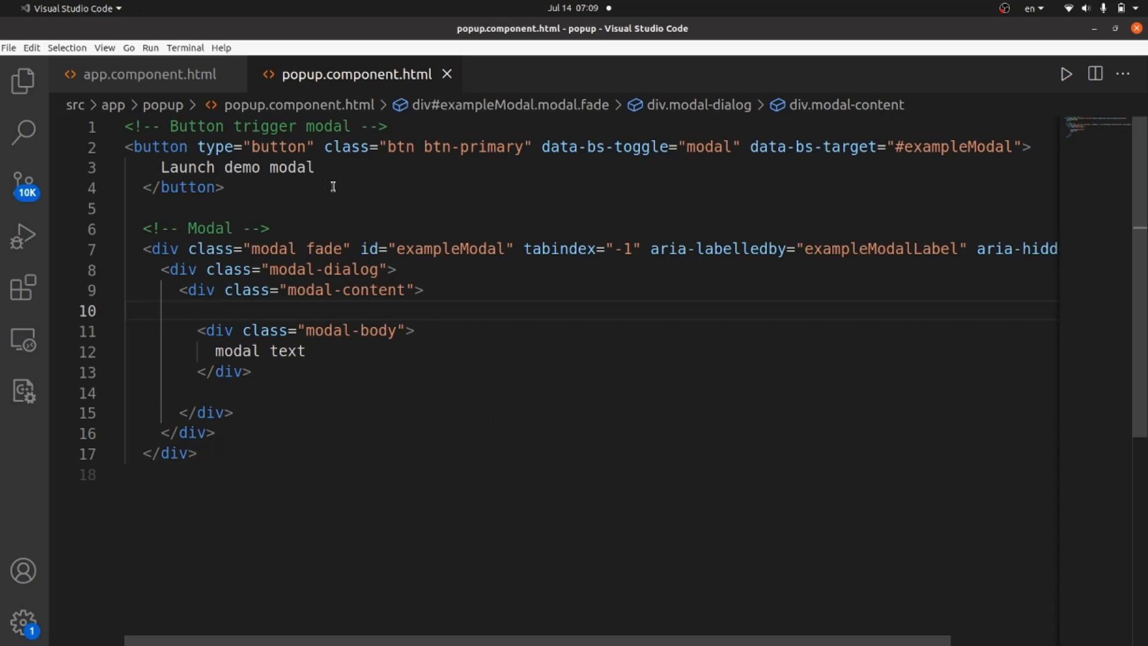